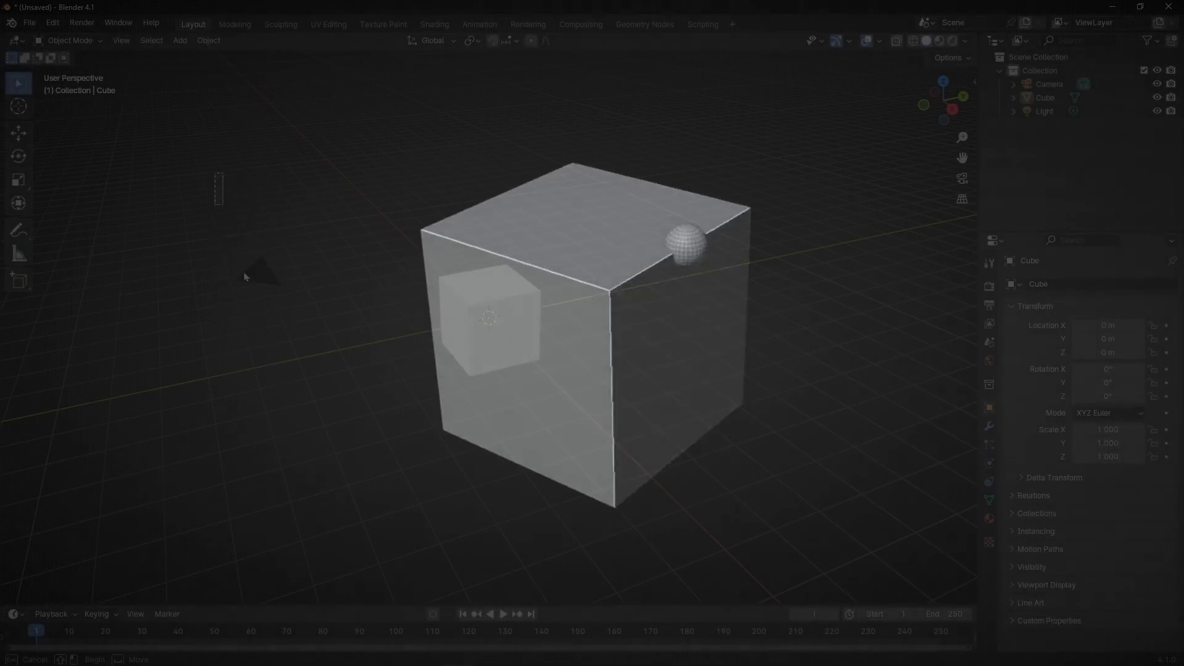
# - Create a new Geometry Nodes tree on the cube and add a Cube mesh node feeding the output
pyautogui.click(644, 23)
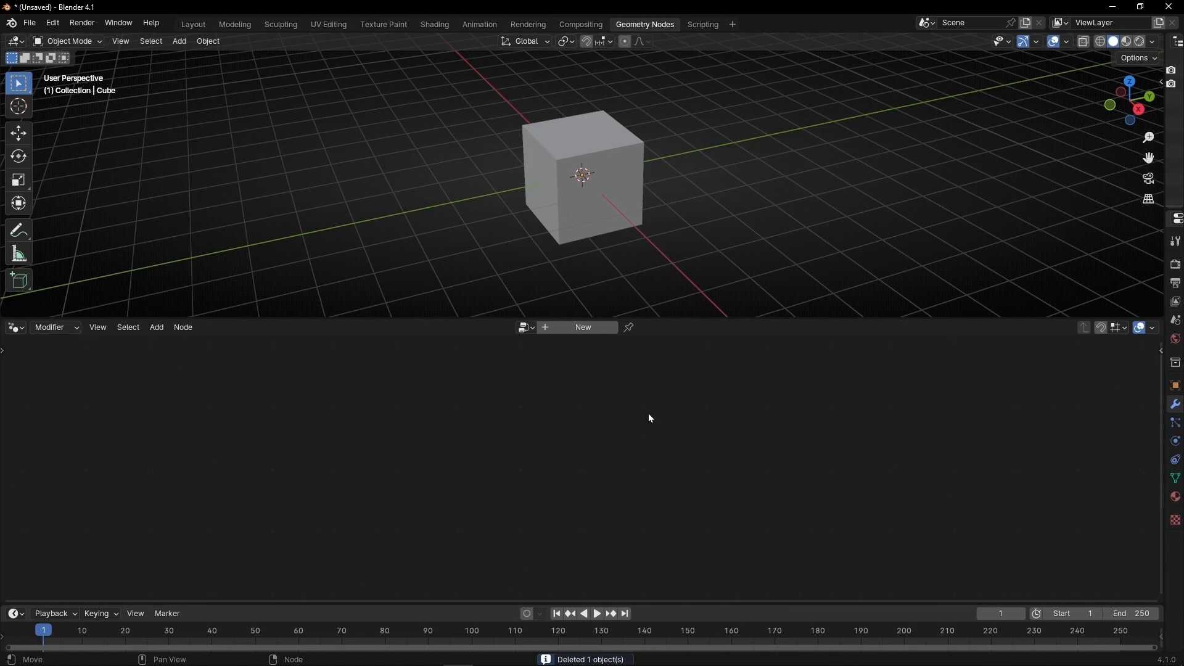
pyautogui.click(583, 327)
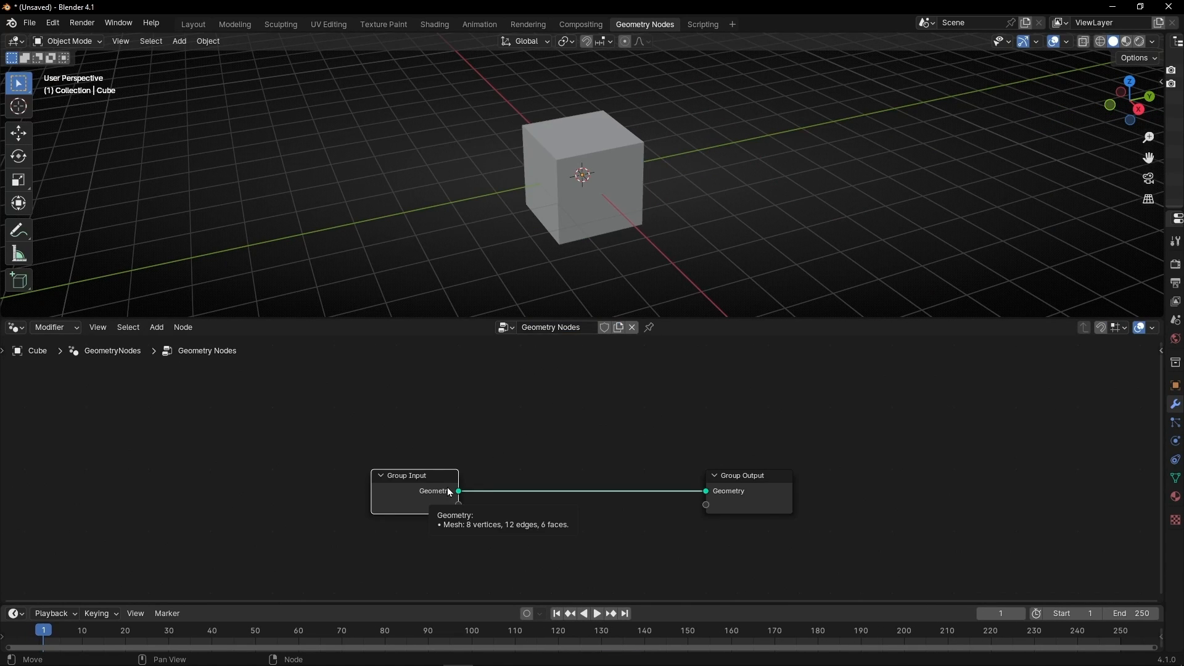
pyautogui.write('cube')
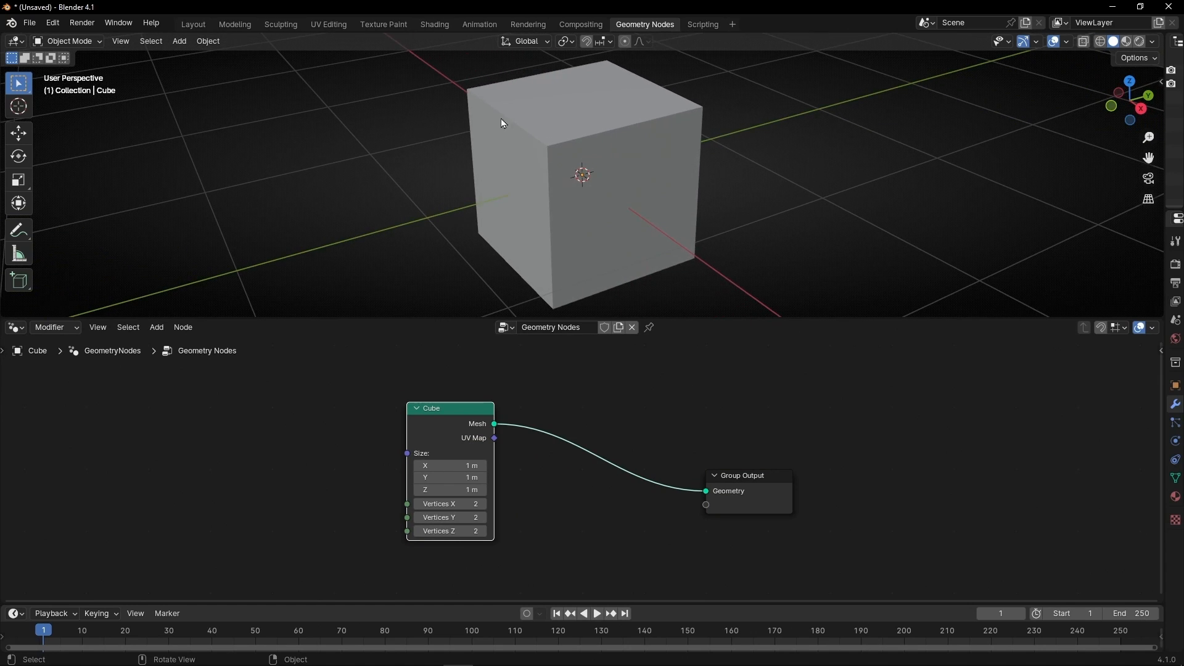
pyautogui.moveTo(550, 269)
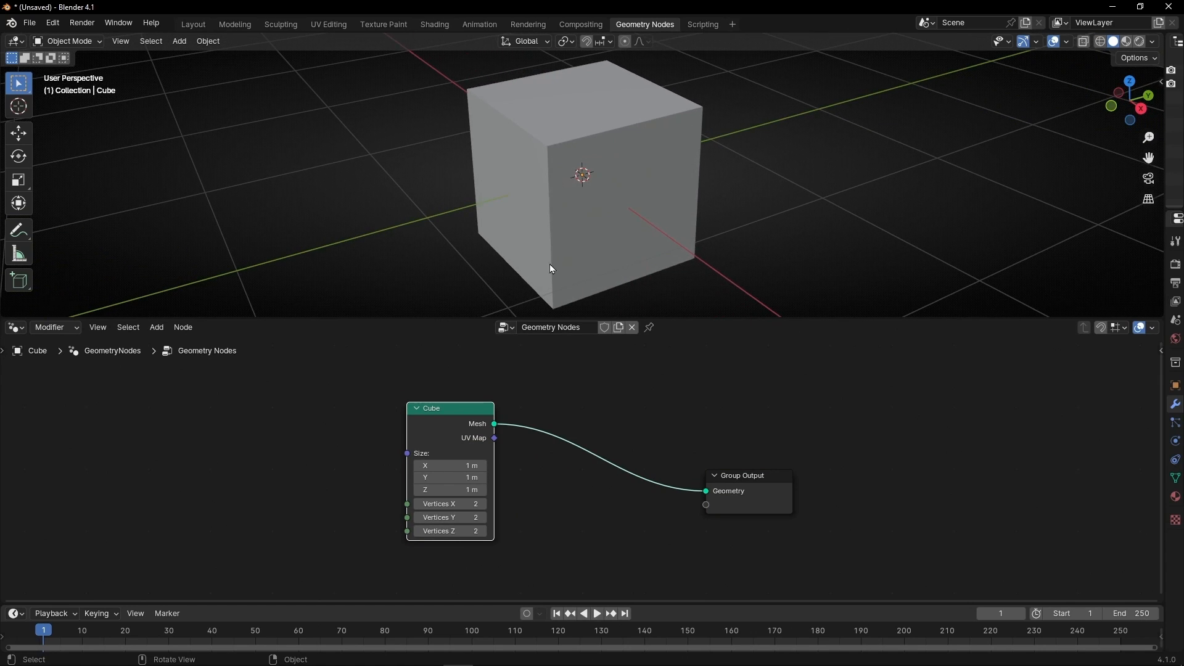
# - Enable Cavity in the viewport shading options so the cube's edges stand out
pyautogui.click(1151, 42)
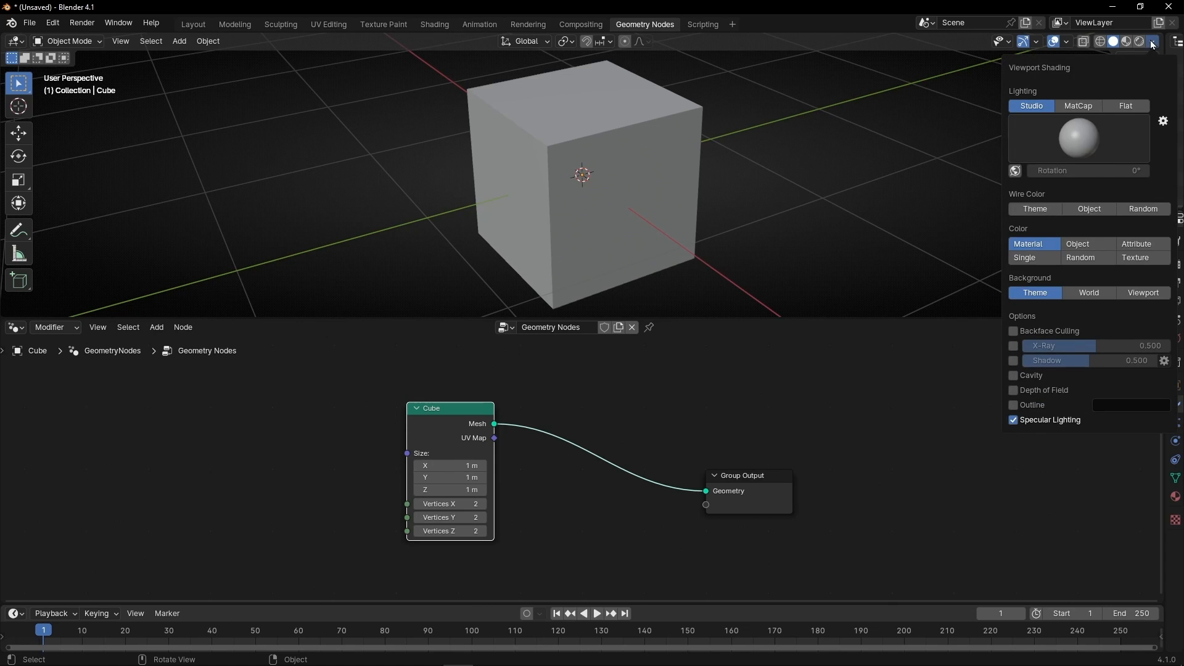
pyautogui.click(1014, 375)
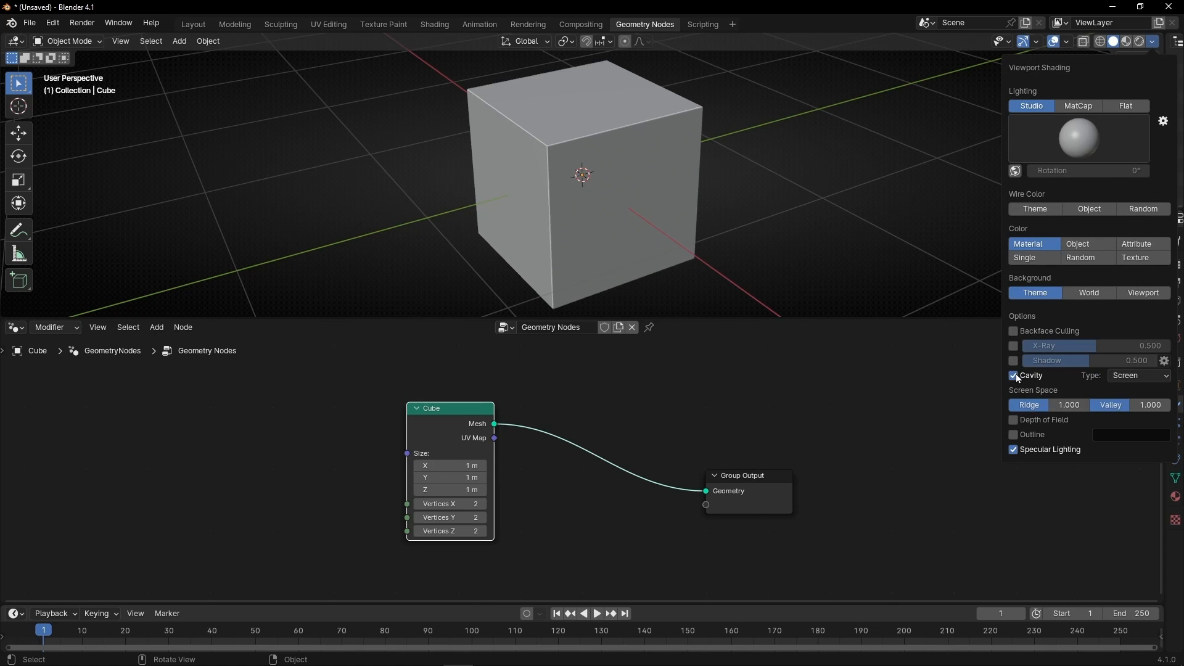
pyautogui.click(1153, 41)
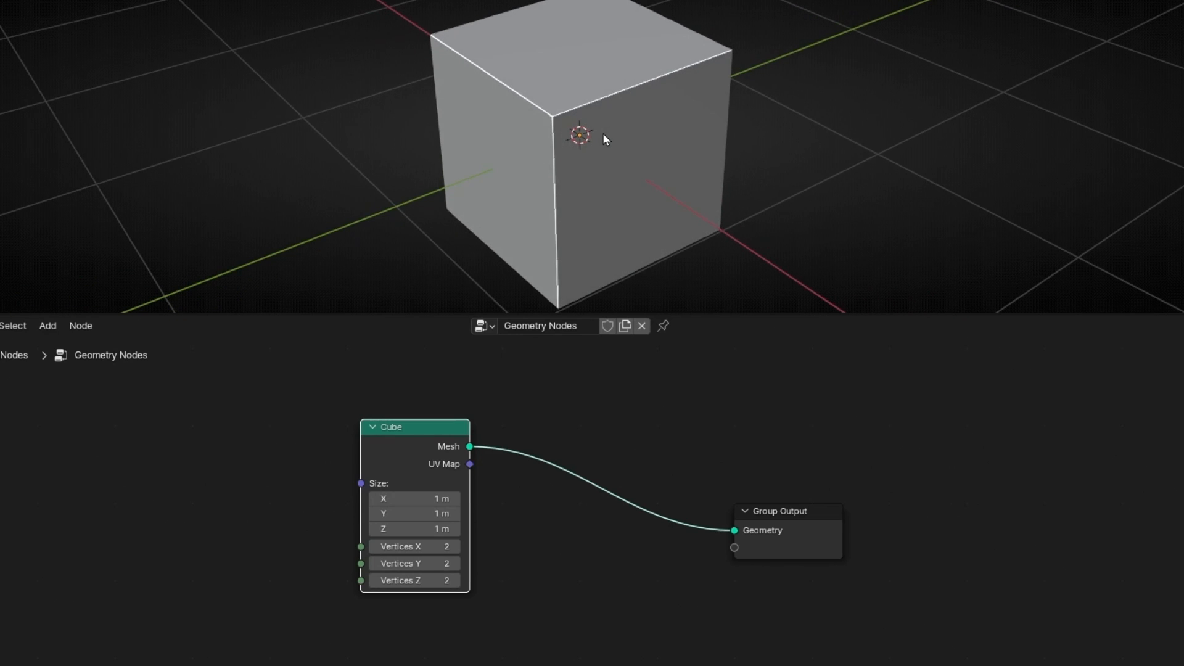
pyautogui.moveTo(505, 88)
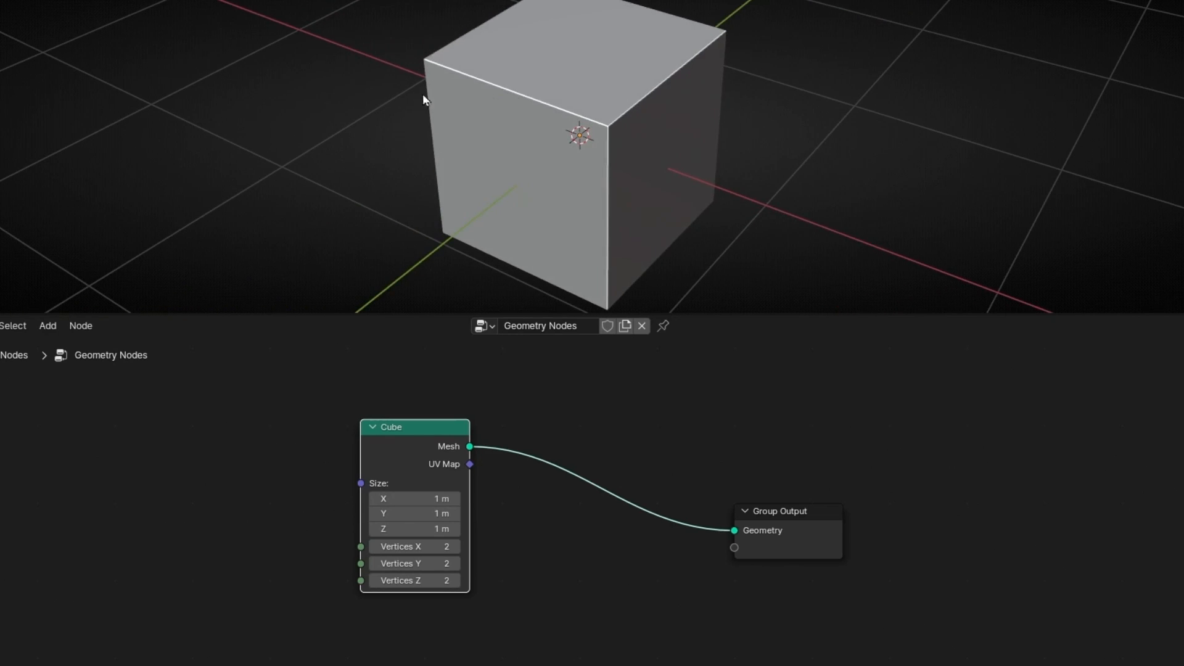
pyautogui.moveTo(444, 68)
pyautogui.write('mesh')
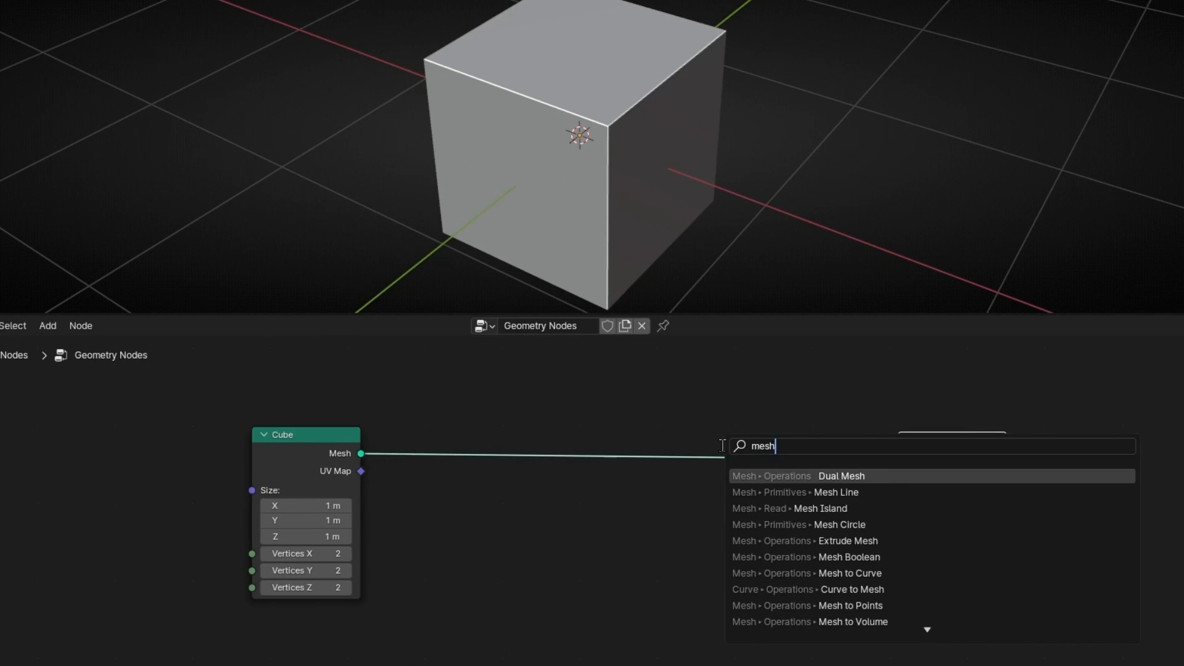
# - Insert Mesh to Points after the Cube and join the points with the cube mesh via Join Geometry
pyautogui.click(807, 604)
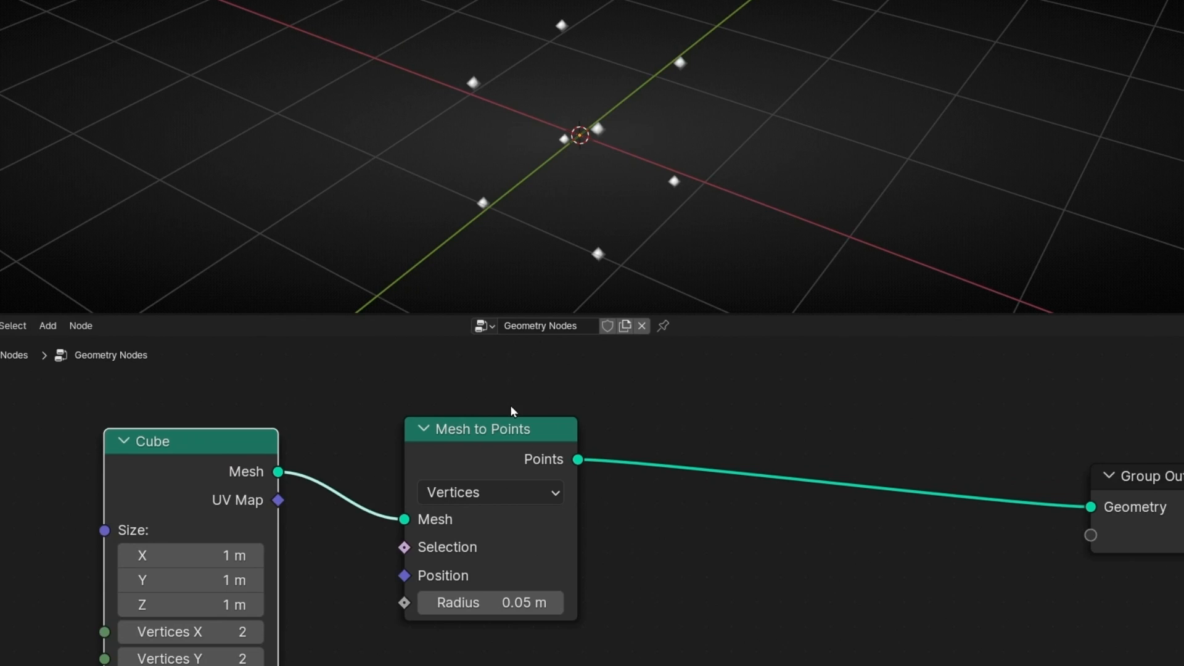
pyautogui.write('joi')
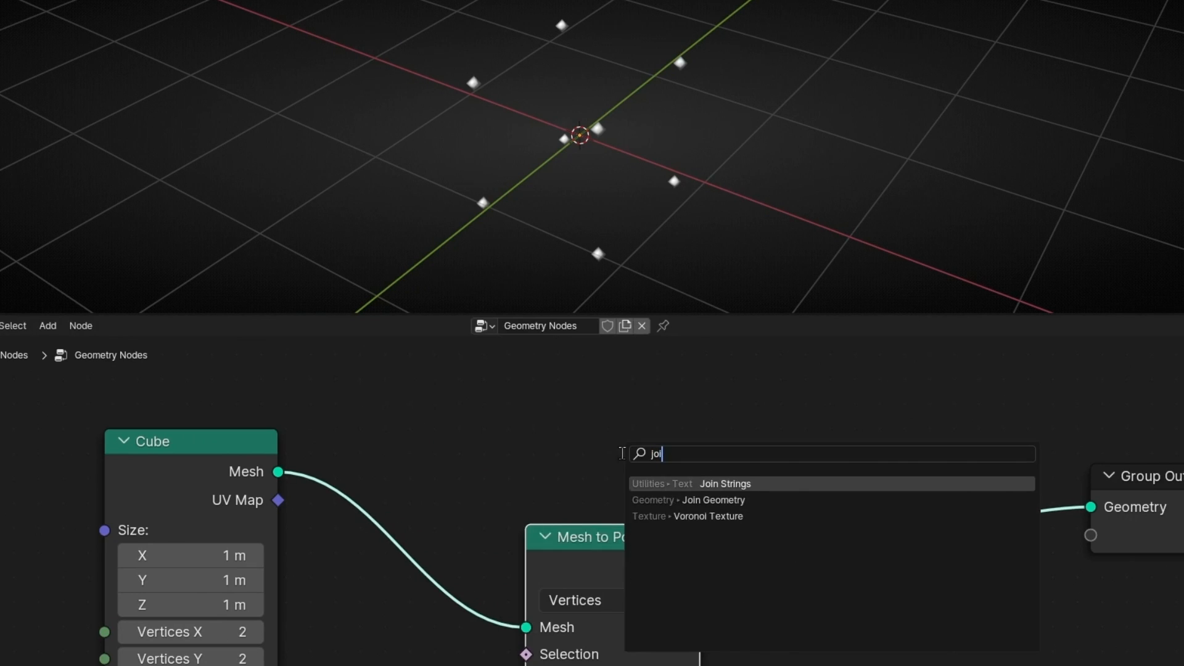
pyautogui.click(712, 499)
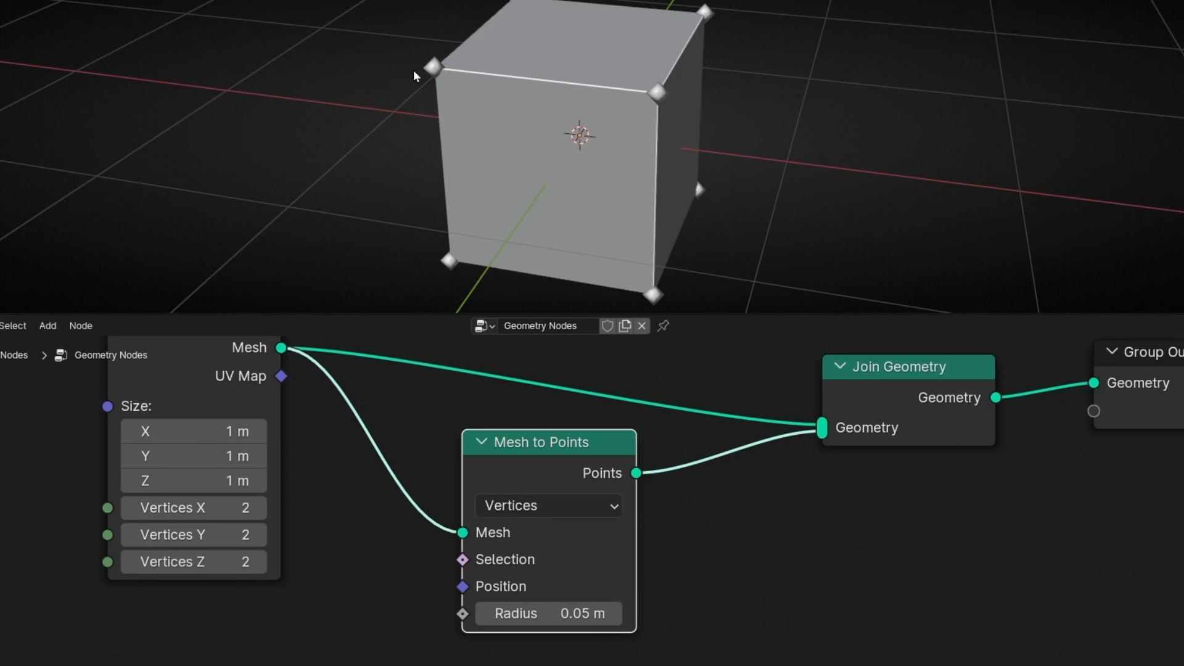
pyautogui.moveTo(527, 456)
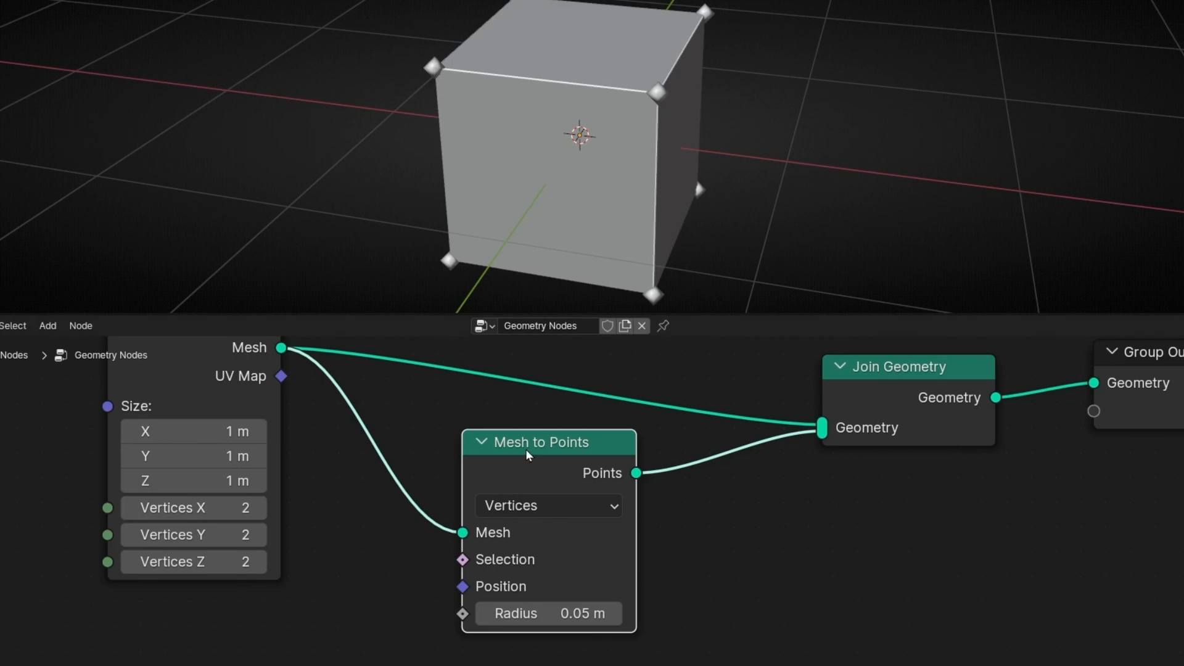
pyautogui.moveTo(539, 439)
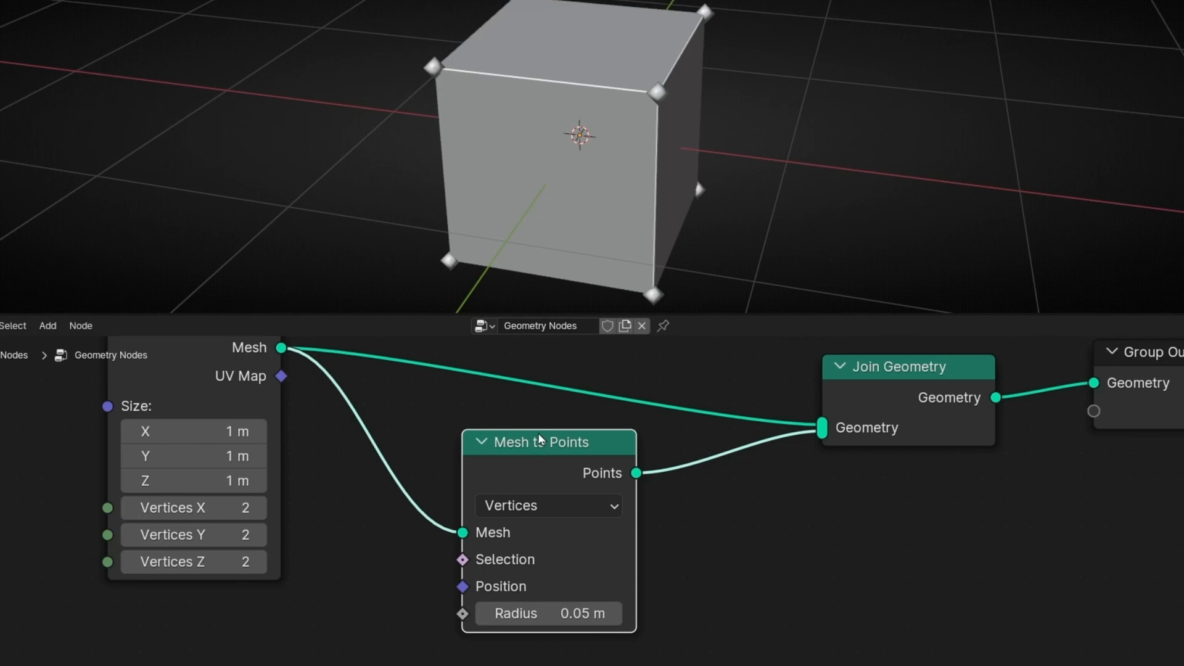
# - Try the Mesh to Points modes (Faces, Corners) and settle on Edges for edge-midpoint points
pyautogui.click(548, 506)
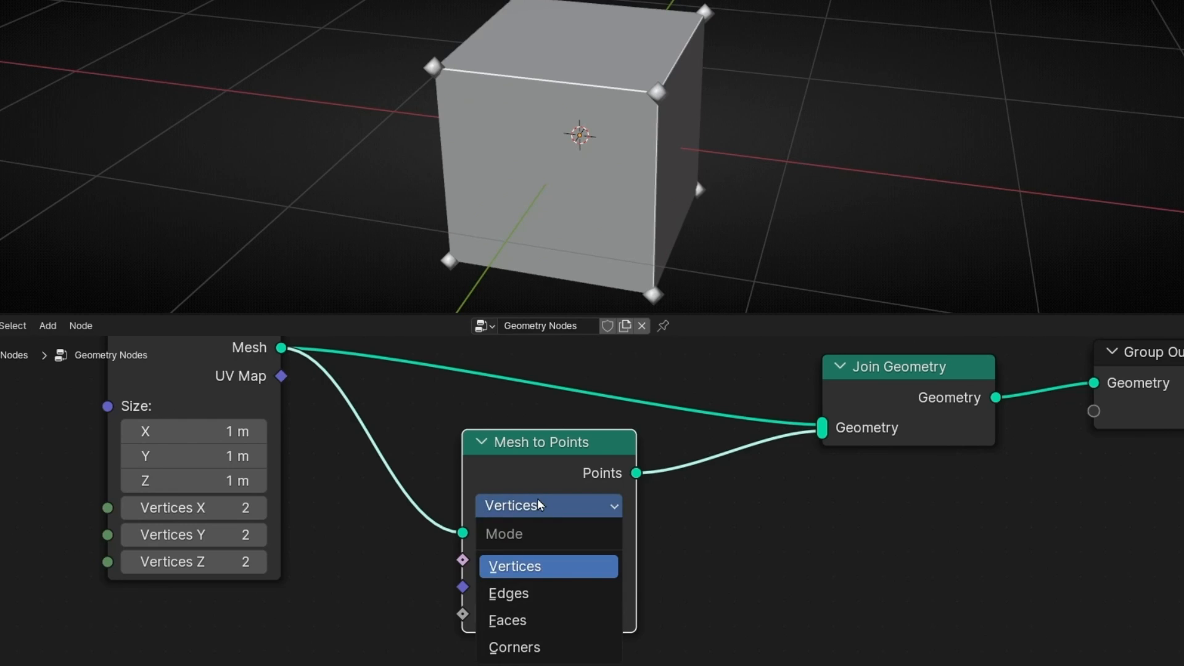
pyautogui.click(508, 621)
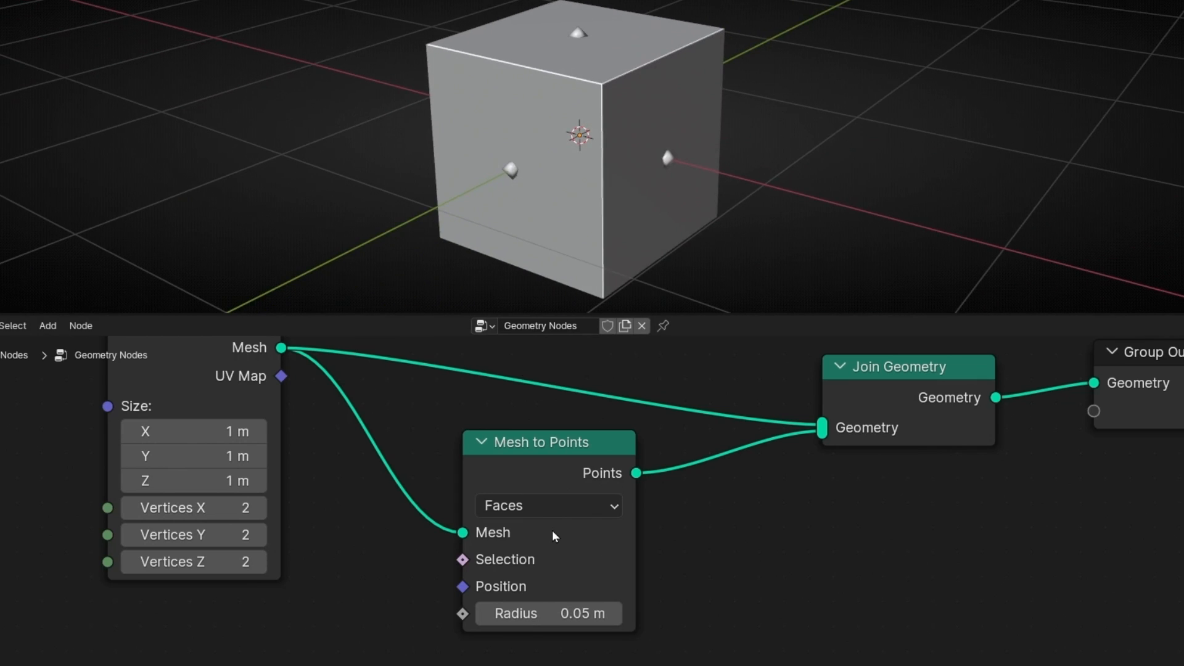
pyautogui.click(547, 506)
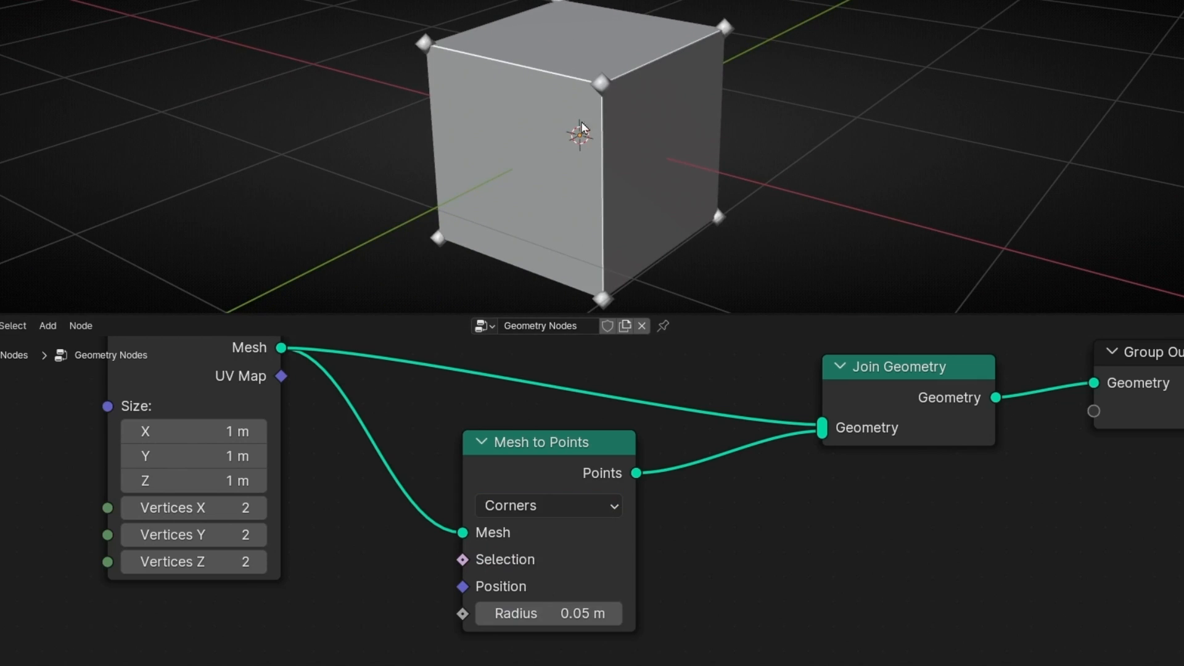
pyautogui.moveTo(605, 127)
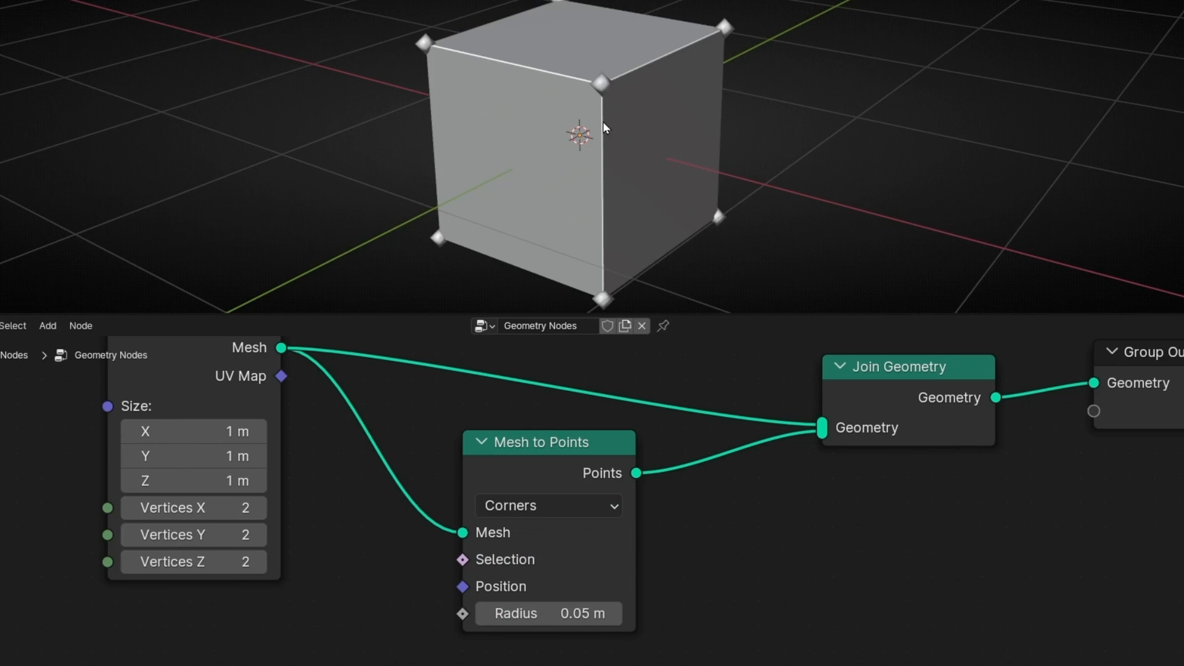
pyautogui.moveTo(624, 96)
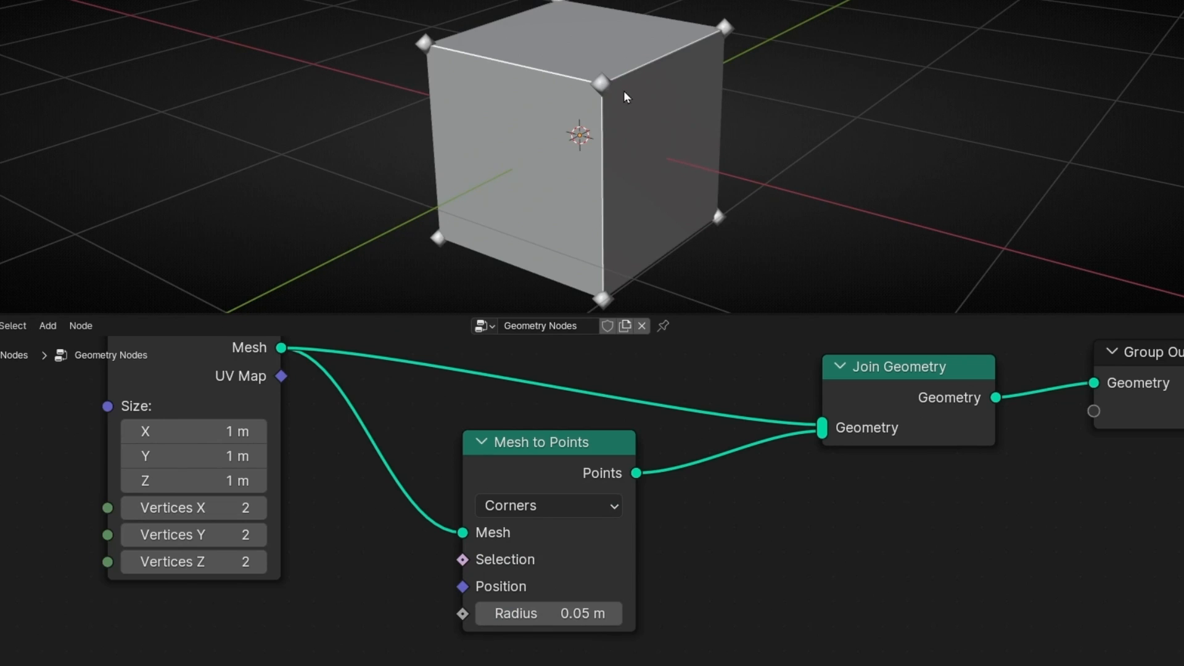
pyautogui.click(548, 506)
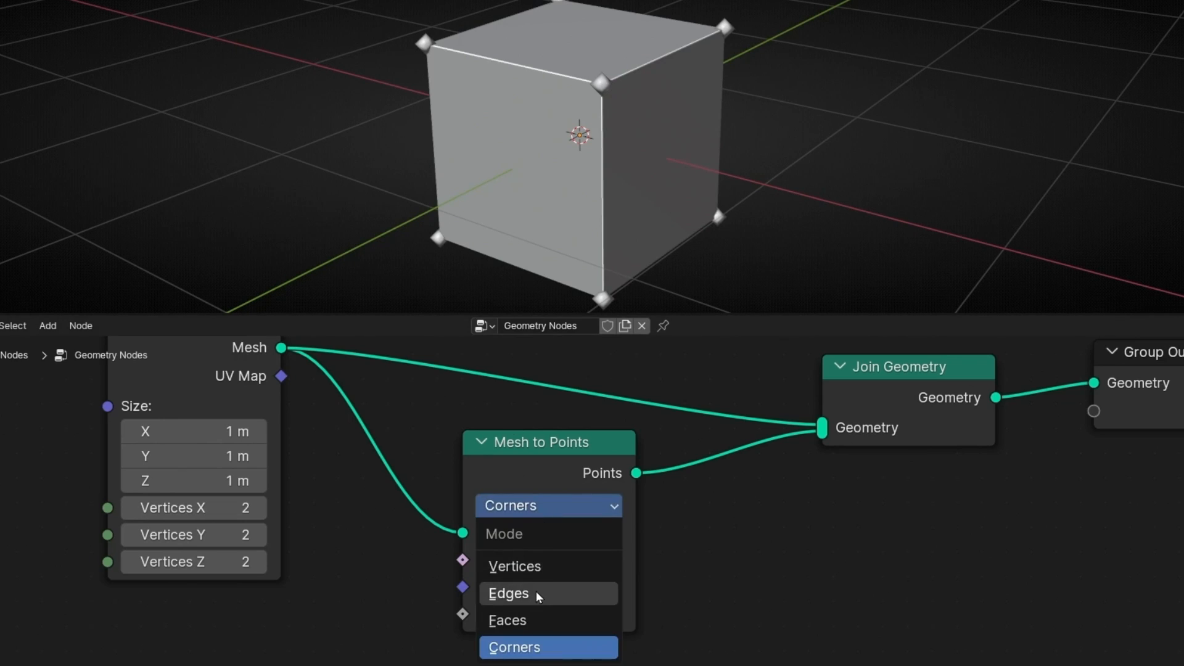
pyautogui.moveTo(546, 597)
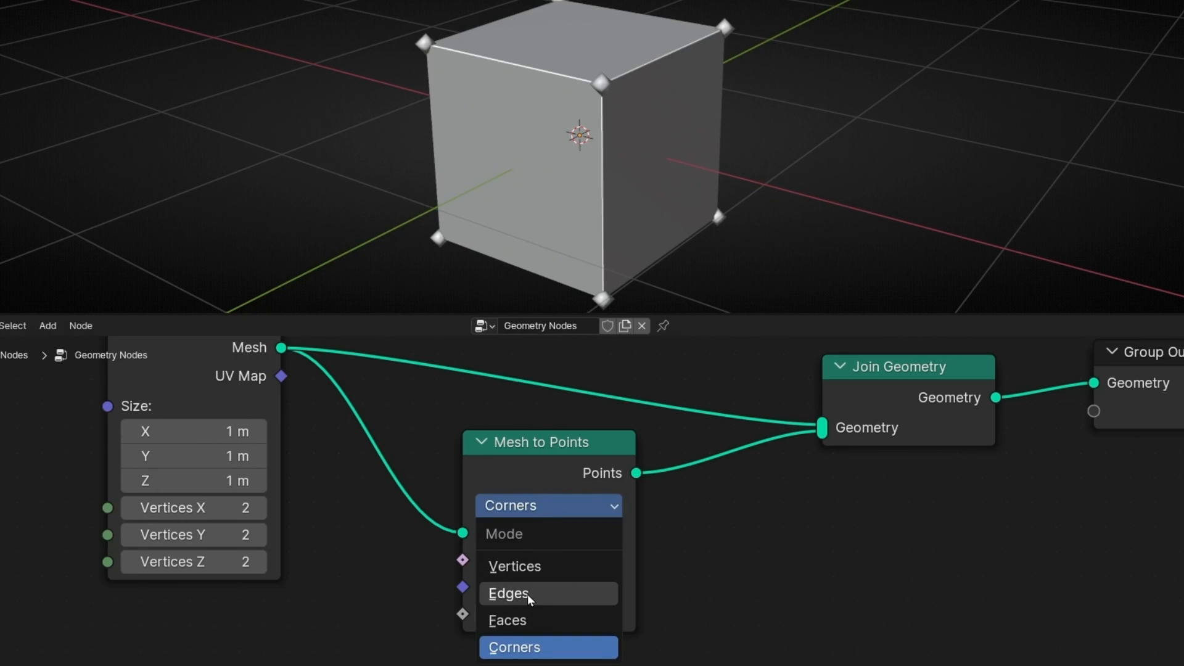
pyautogui.click(508, 593)
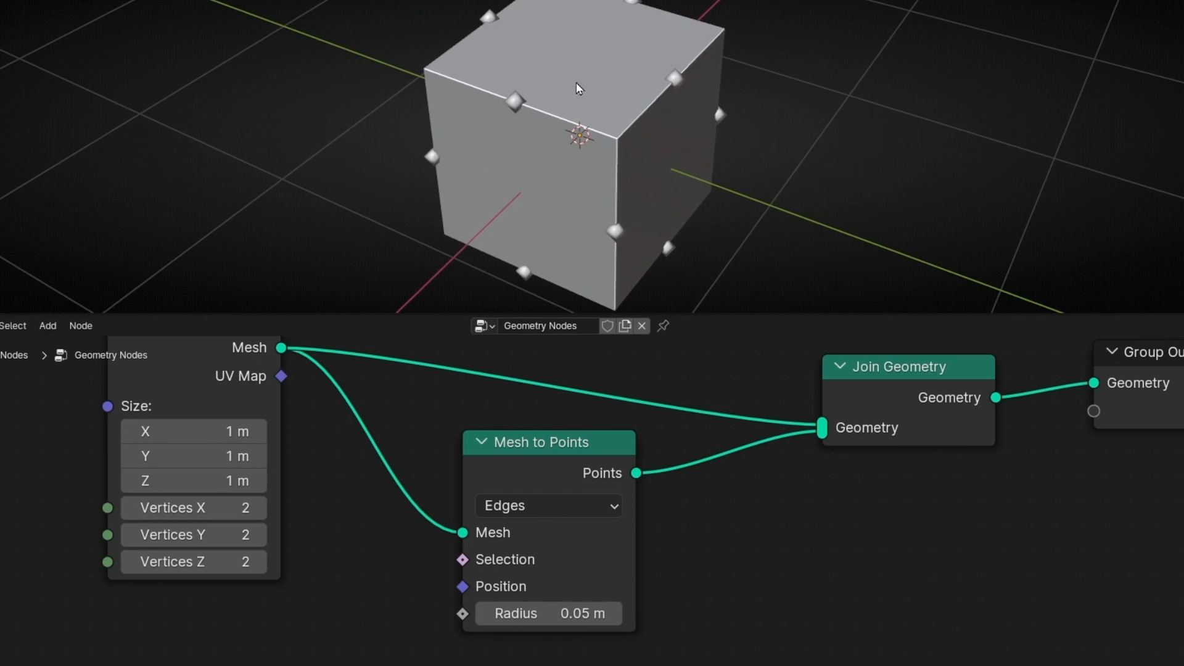
pyautogui.moveTo(506, 102)
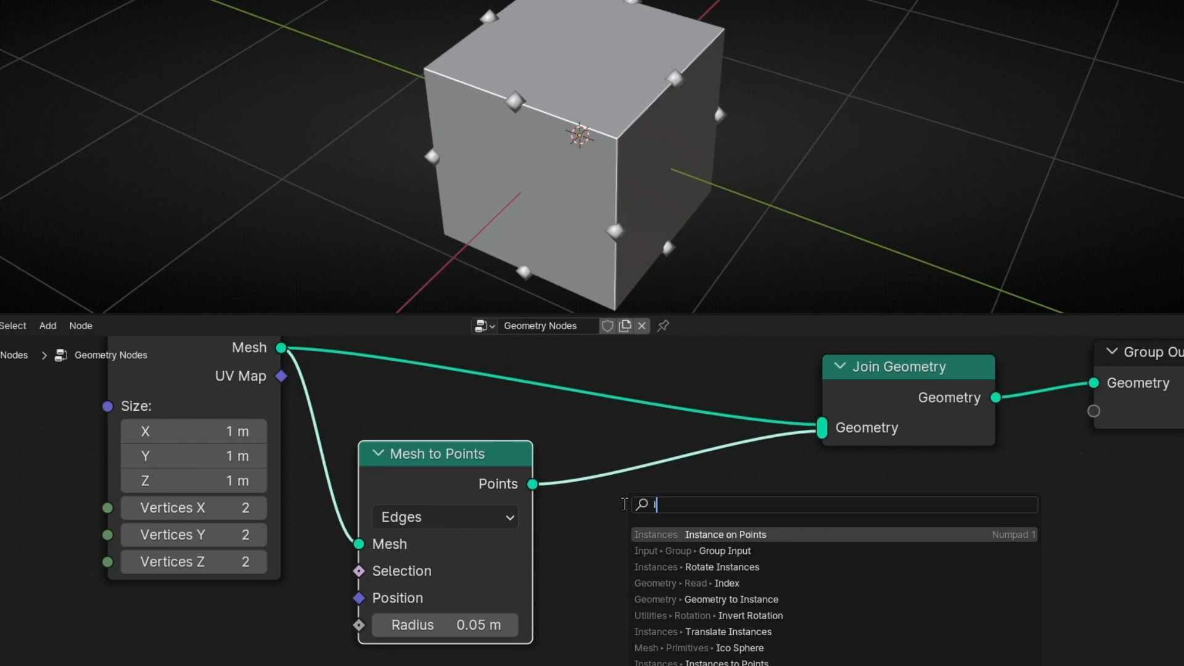
# - Add an Instance on Points node placing a UV Sphere on every edge-midpoint point
pyautogui.click(723, 534)
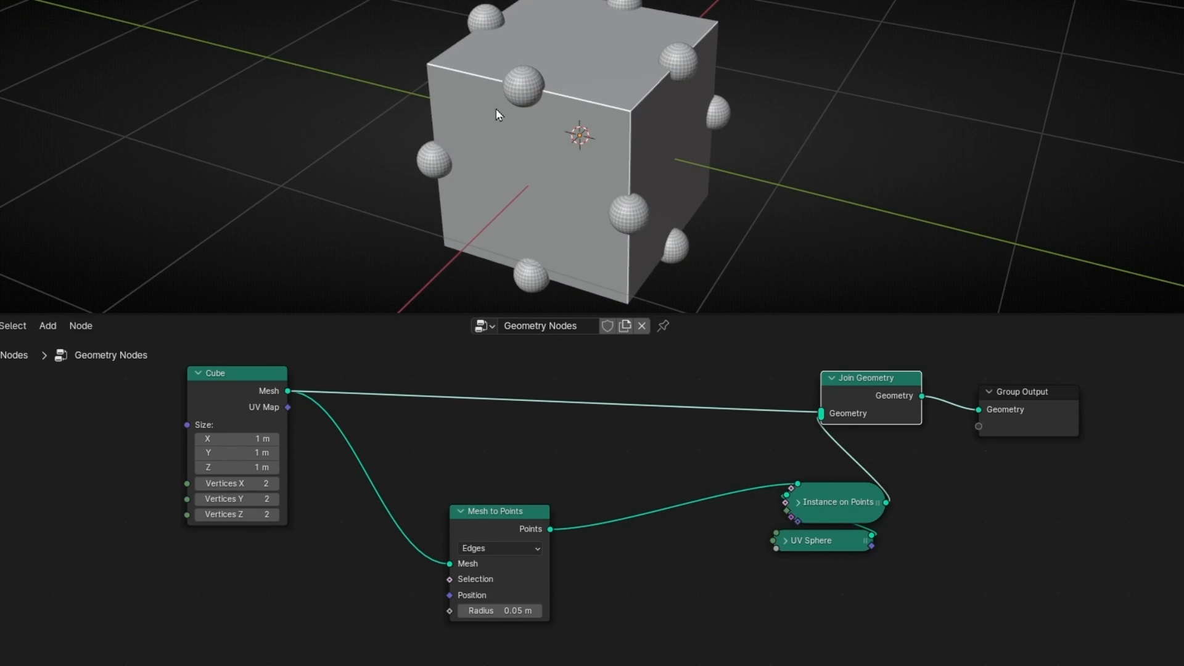
pyautogui.moveTo(568, 178)
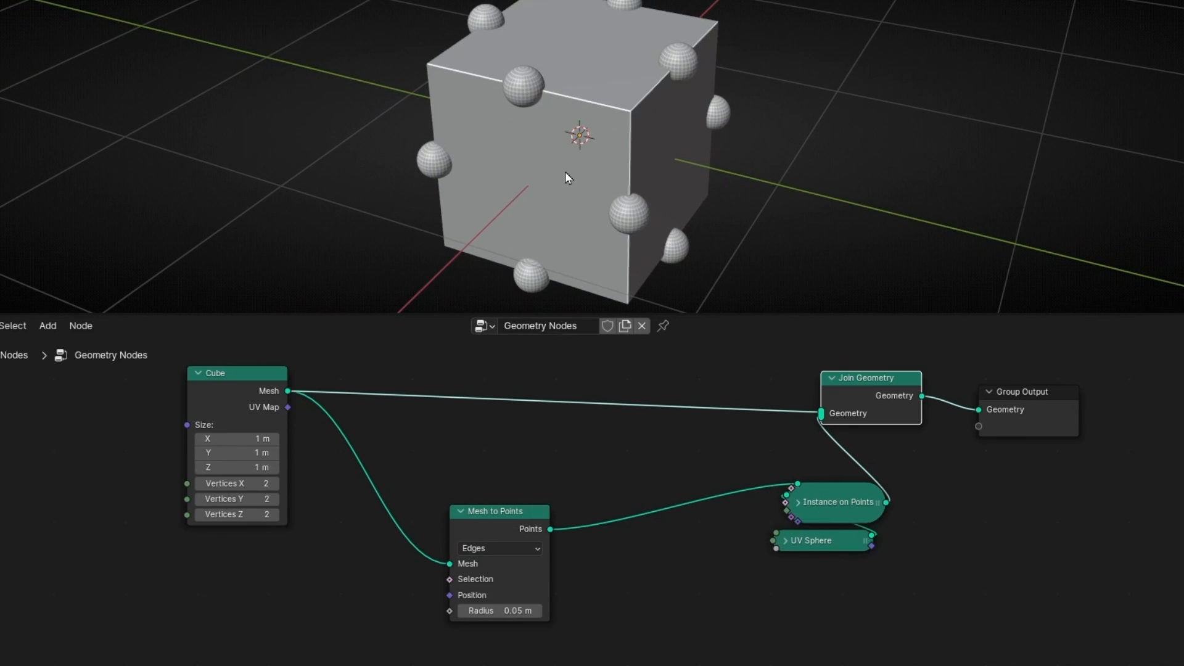
pyautogui.moveTo(506, 99)
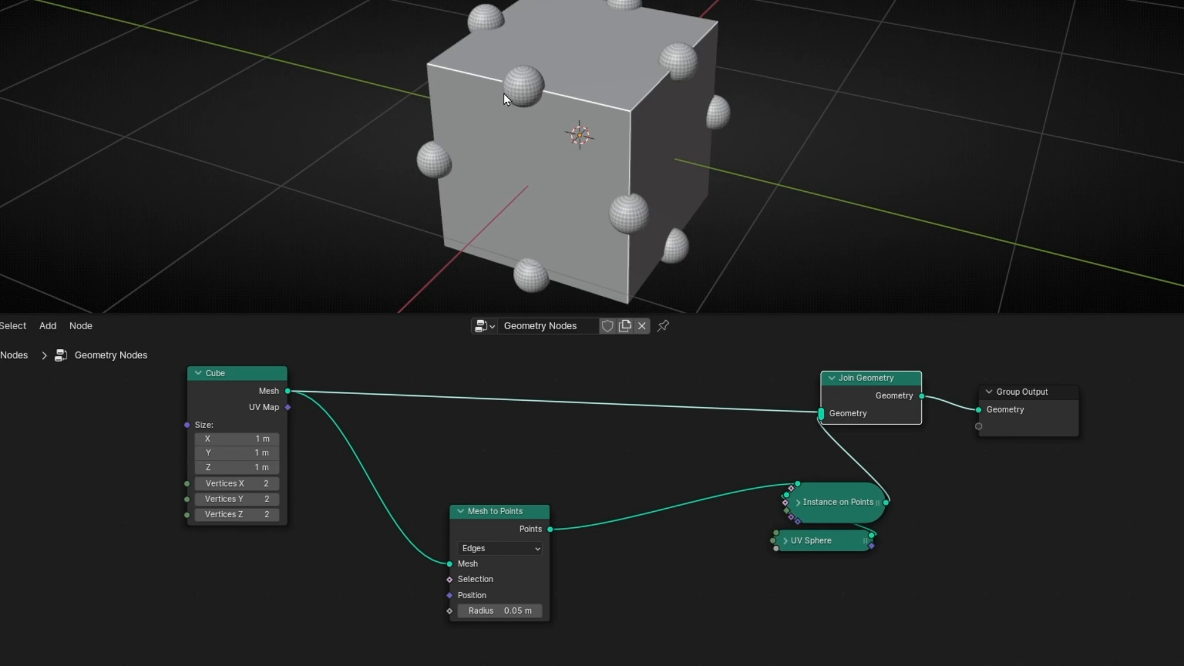
pyautogui.moveTo(555, 79)
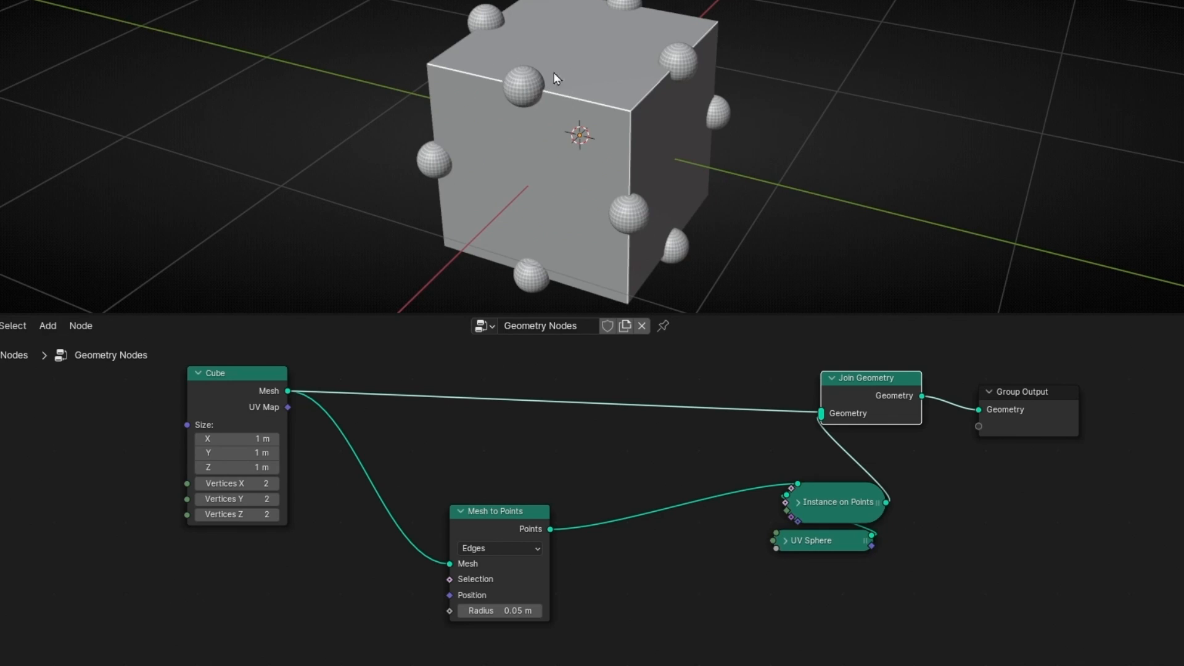
pyautogui.moveTo(507, 77)
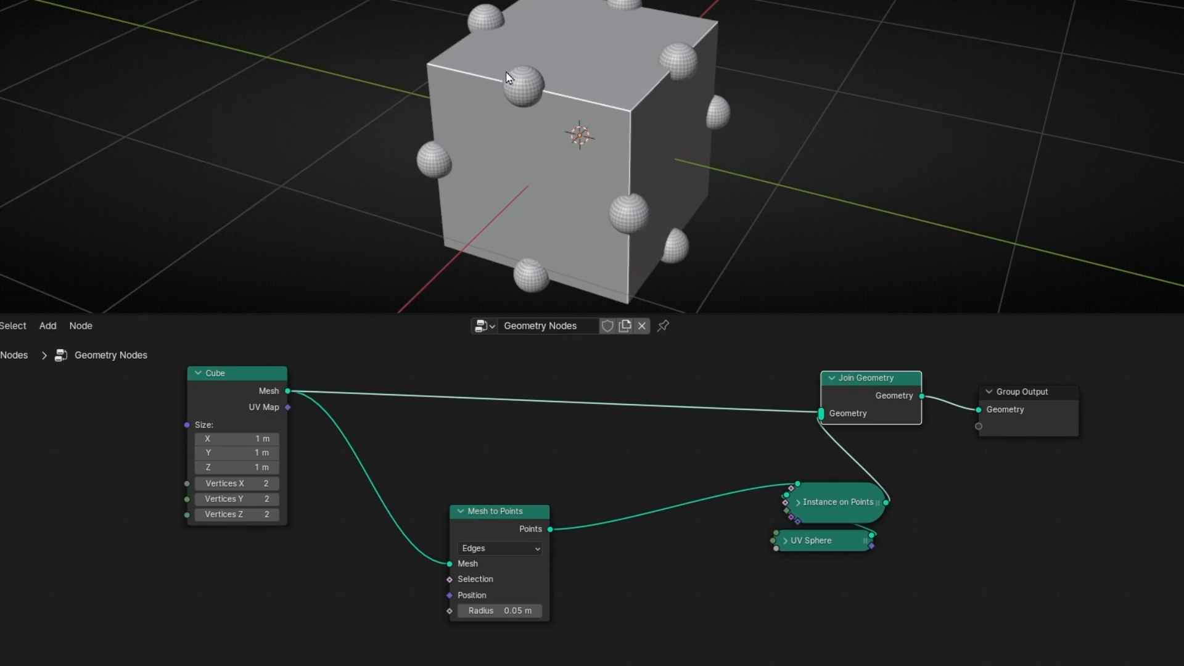
pyautogui.moveTo(518, 515)
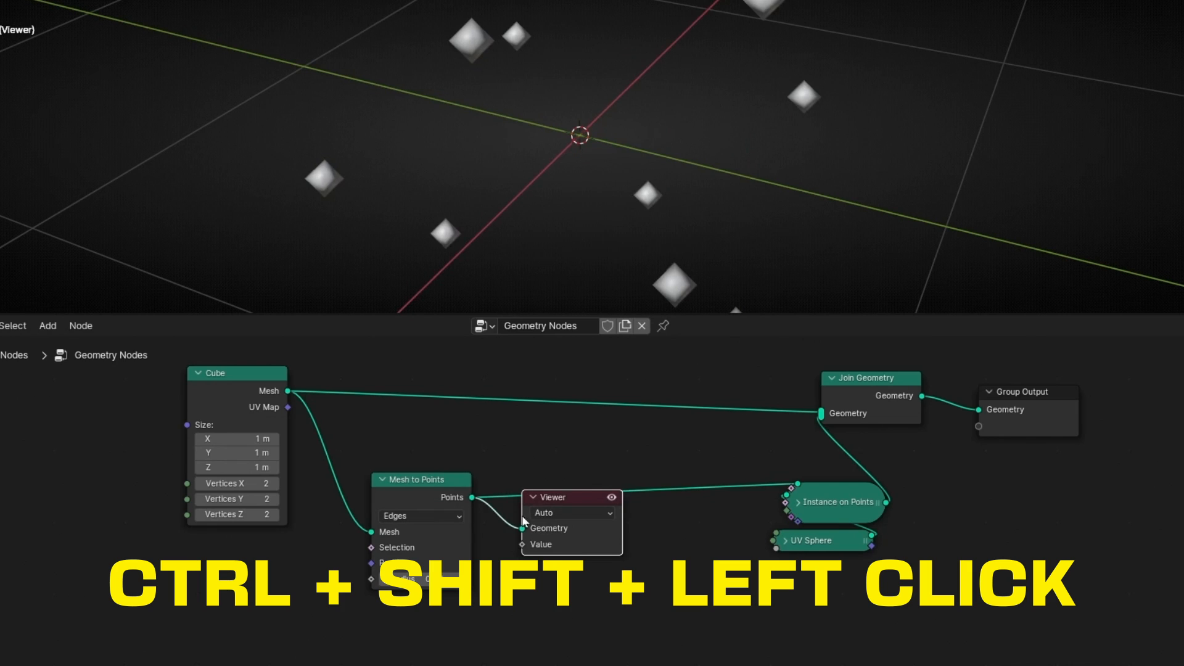
# - Preview the edge points in a Viewer with Index values, show Attribute Text overlay, then return to the spheres result
pyautogui.click(421, 497)
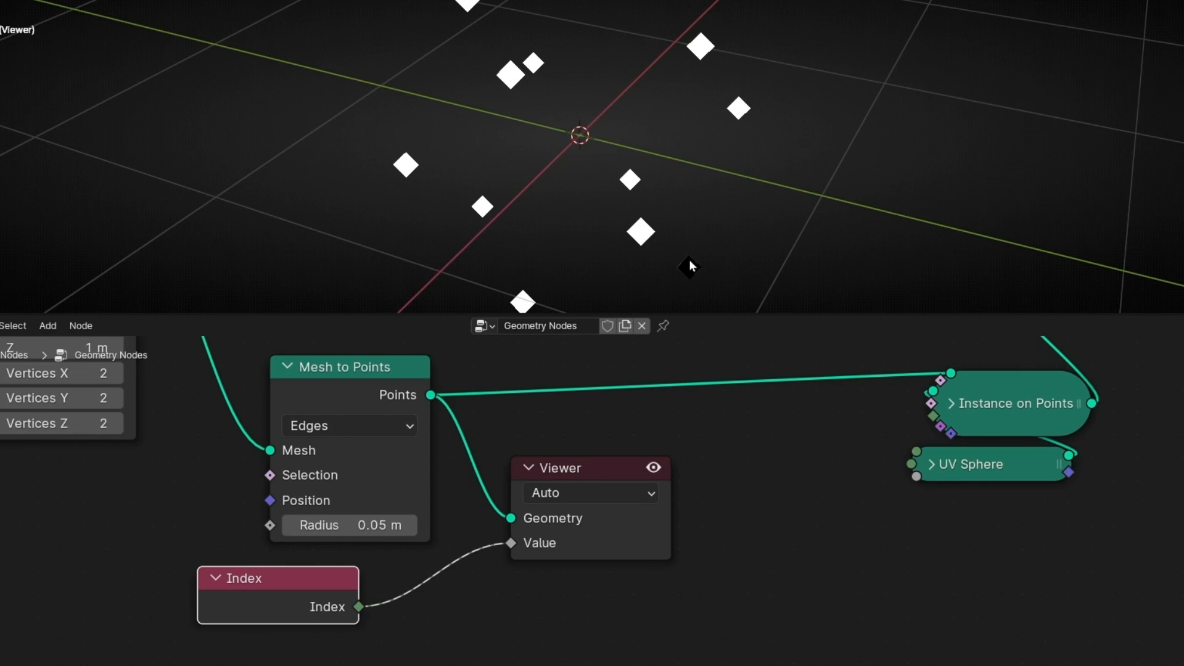
pyautogui.moveTo(655, 242)
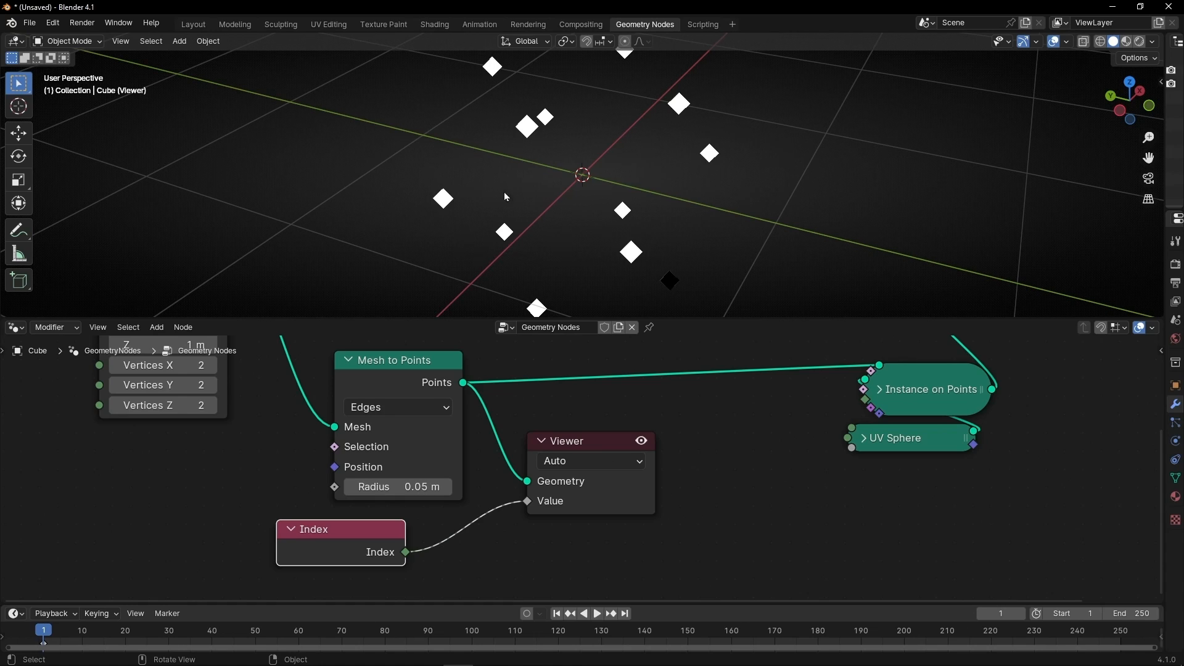
pyautogui.click(1071, 42)
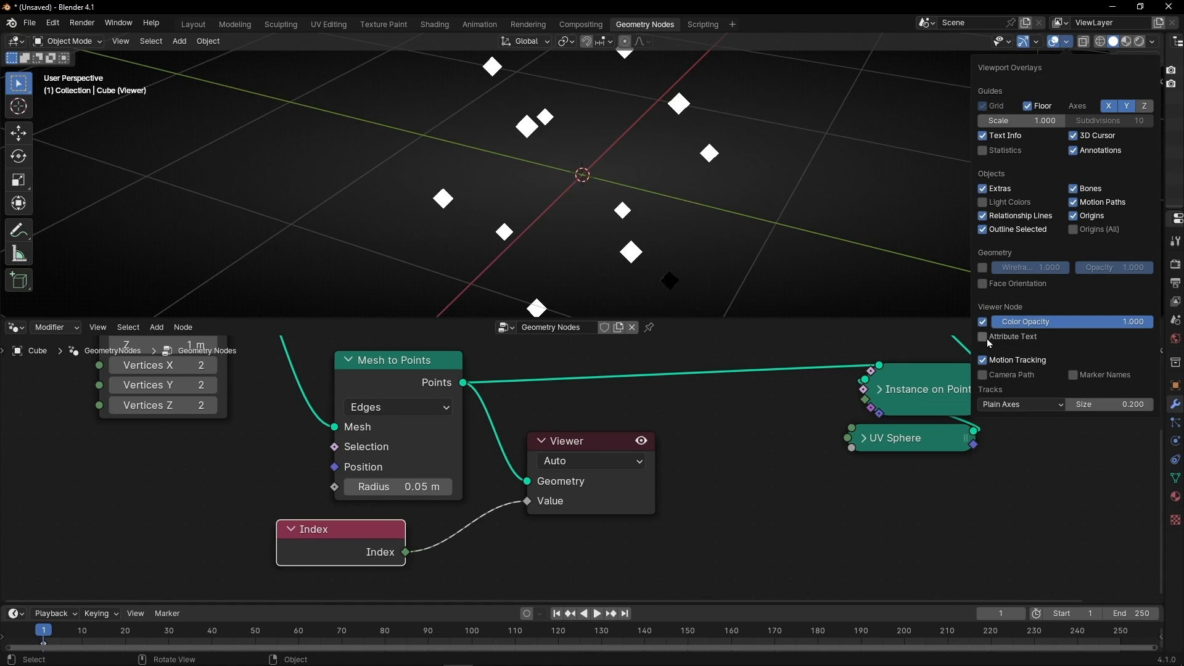
pyautogui.click(983, 336)
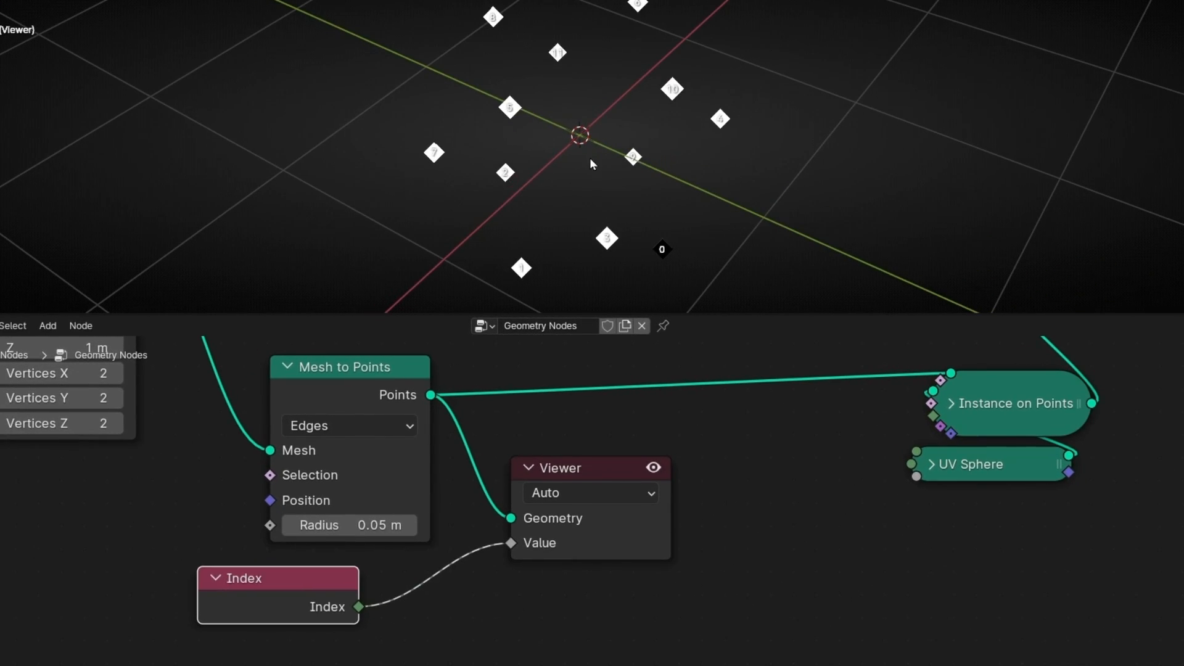
pyautogui.moveTo(507, 95)
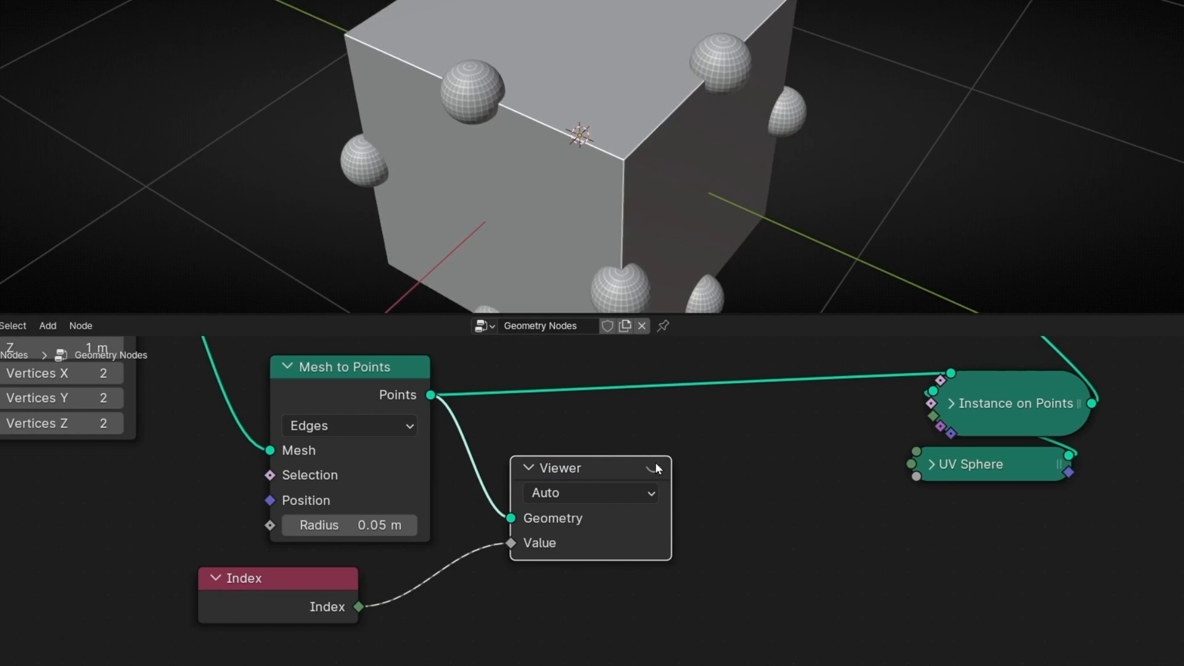
pyautogui.click(654, 468)
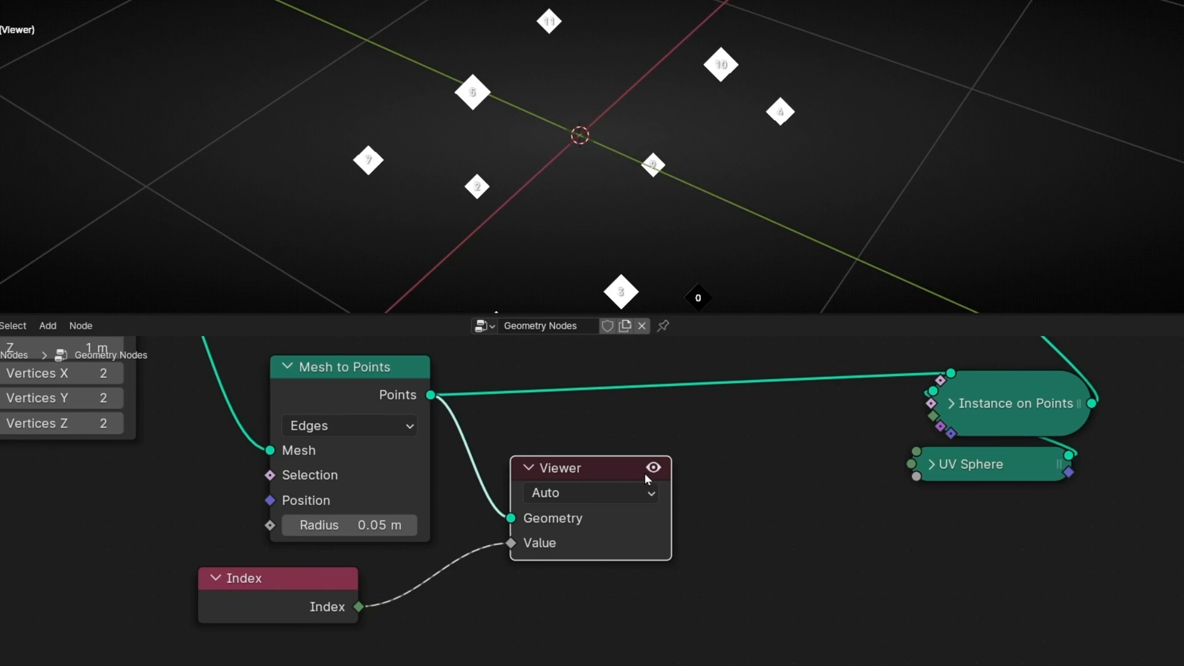
pyautogui.click(654, 467)
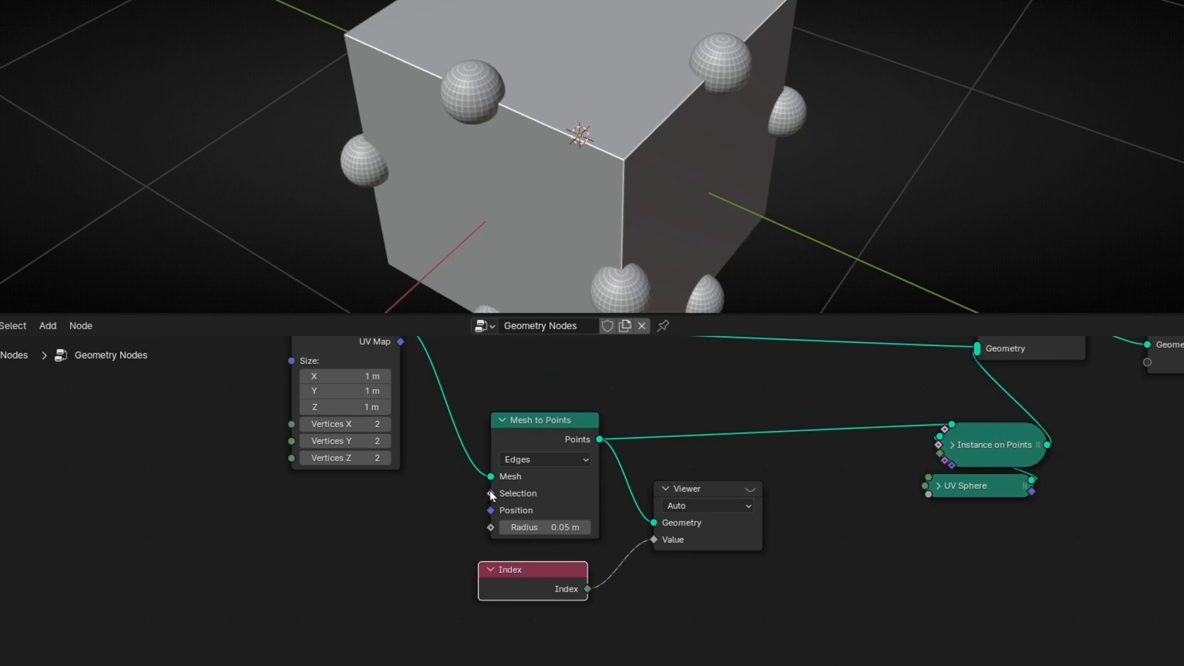
pyautogui.moveTo(492, 494)
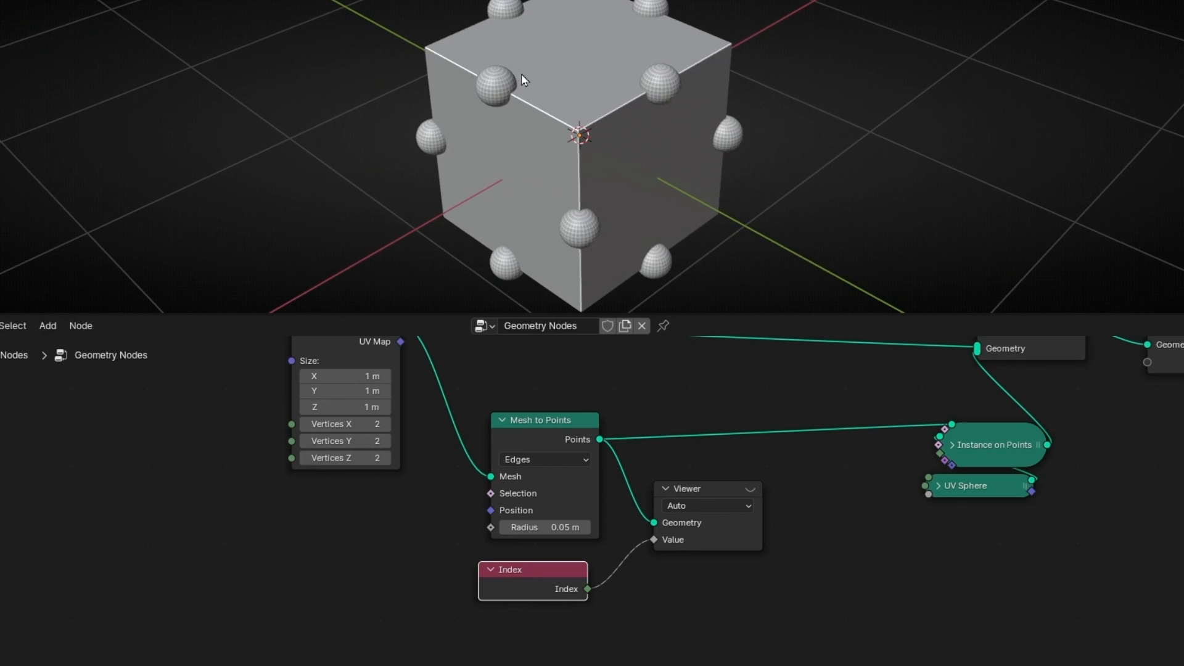
pyautogui.moveTo(465, 81)
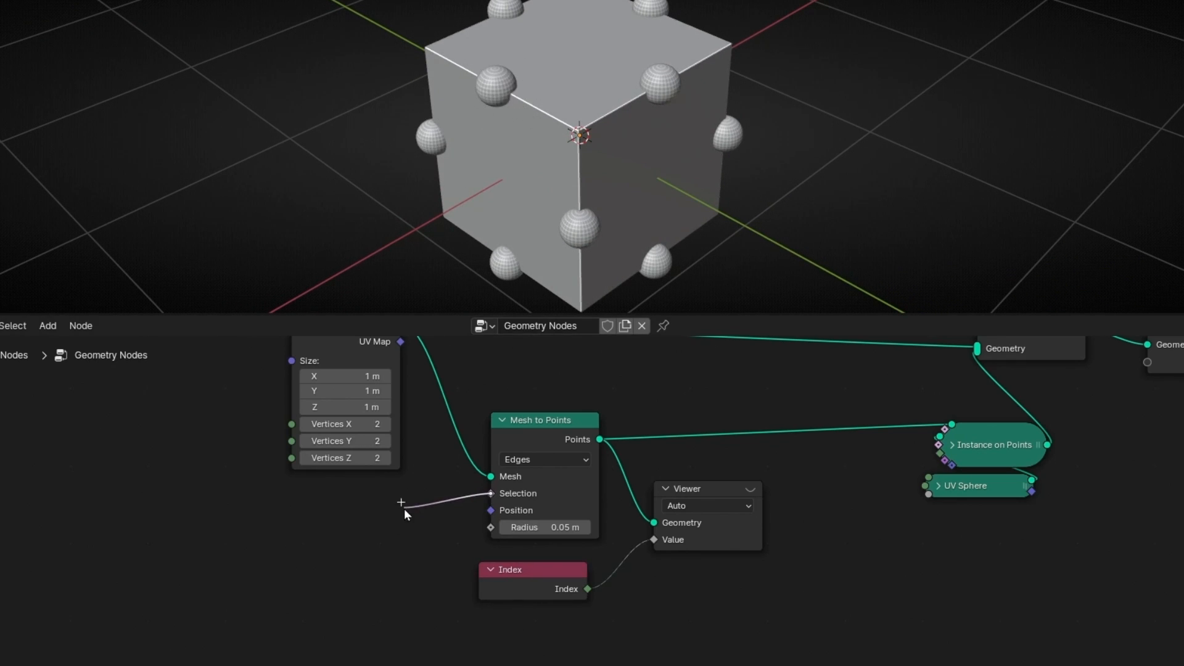
# - Drive the Selection with an Integer Equal compare of Index against 5, leaving a single sphere
pyautogui.click(405, 513)
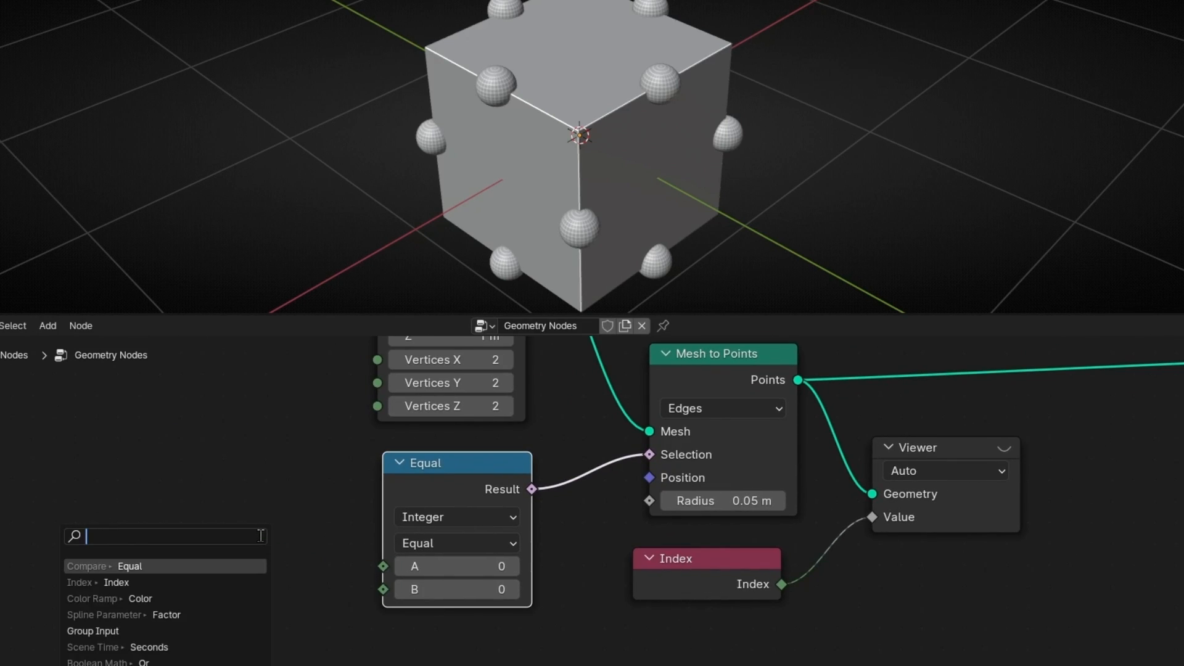
pyautogui.write('inde')
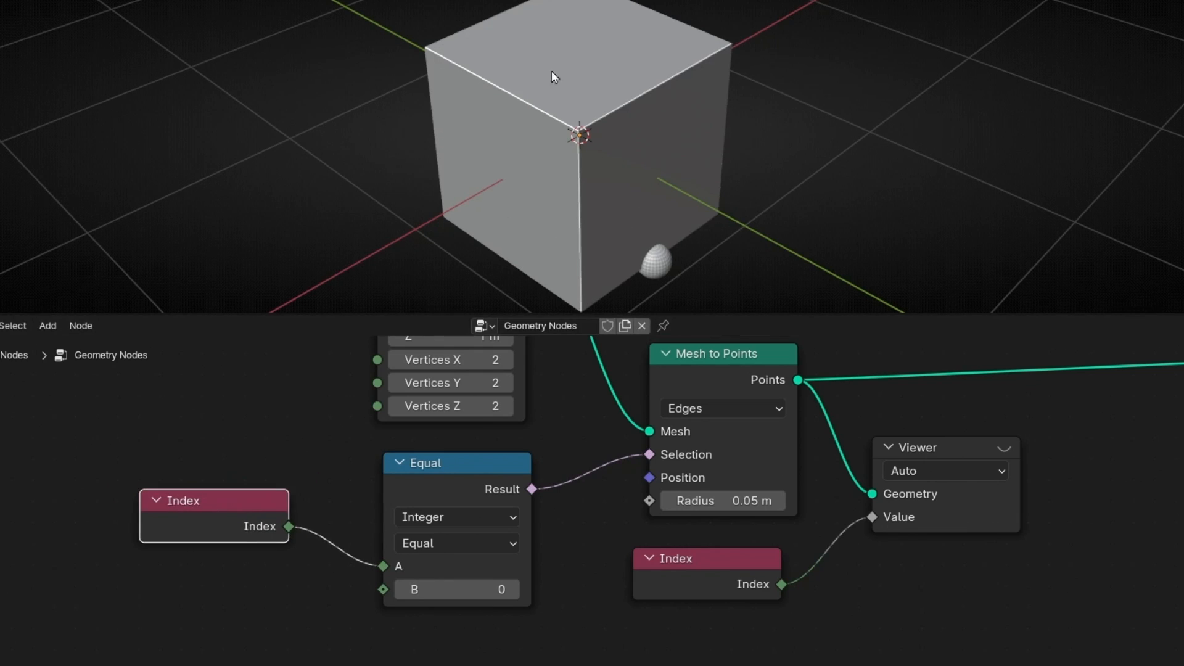
pyautogui.click(456, 590)
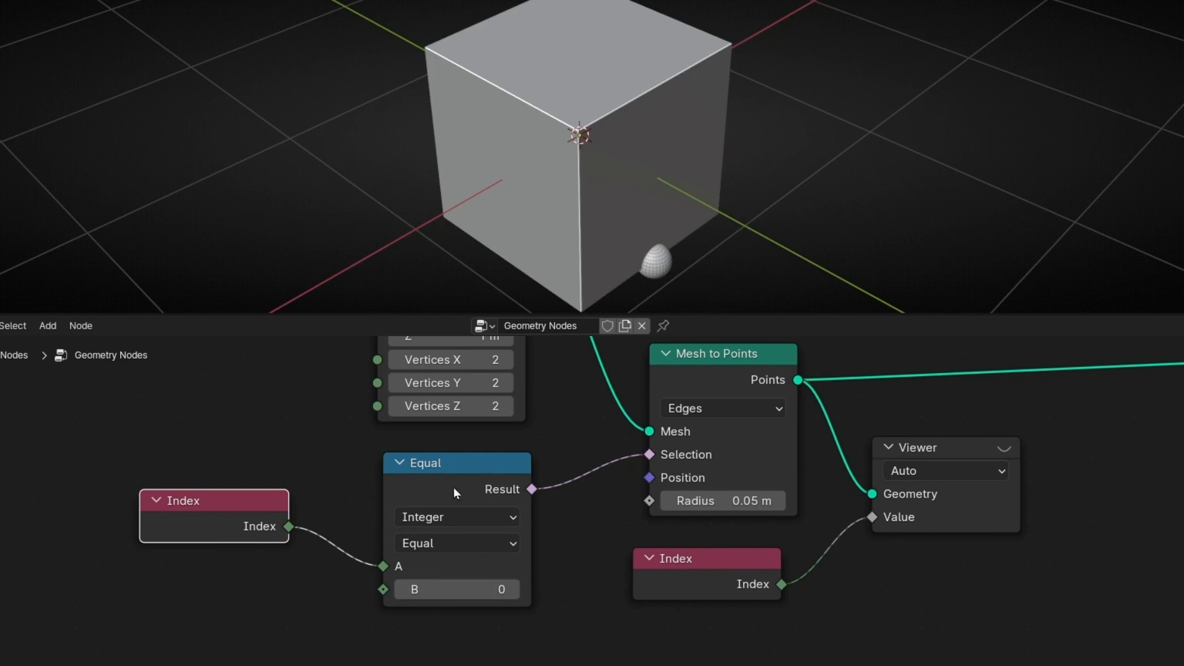
pyautogui.moveTo(720, 488)
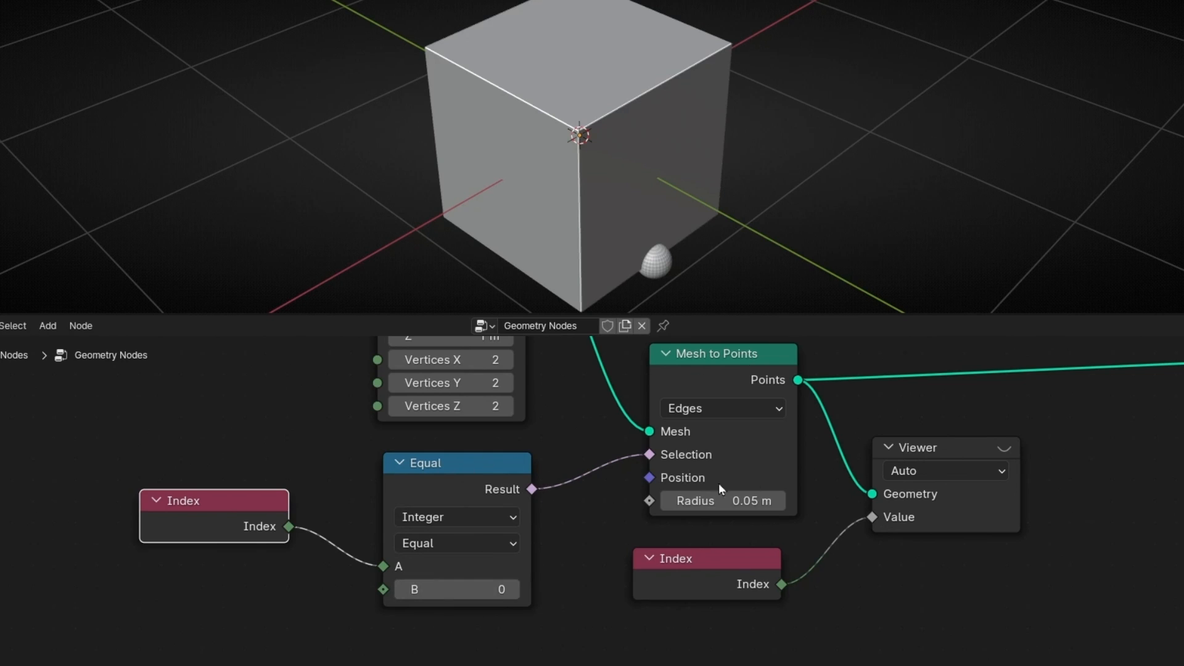
pyautogui.moveTo(492, 115)
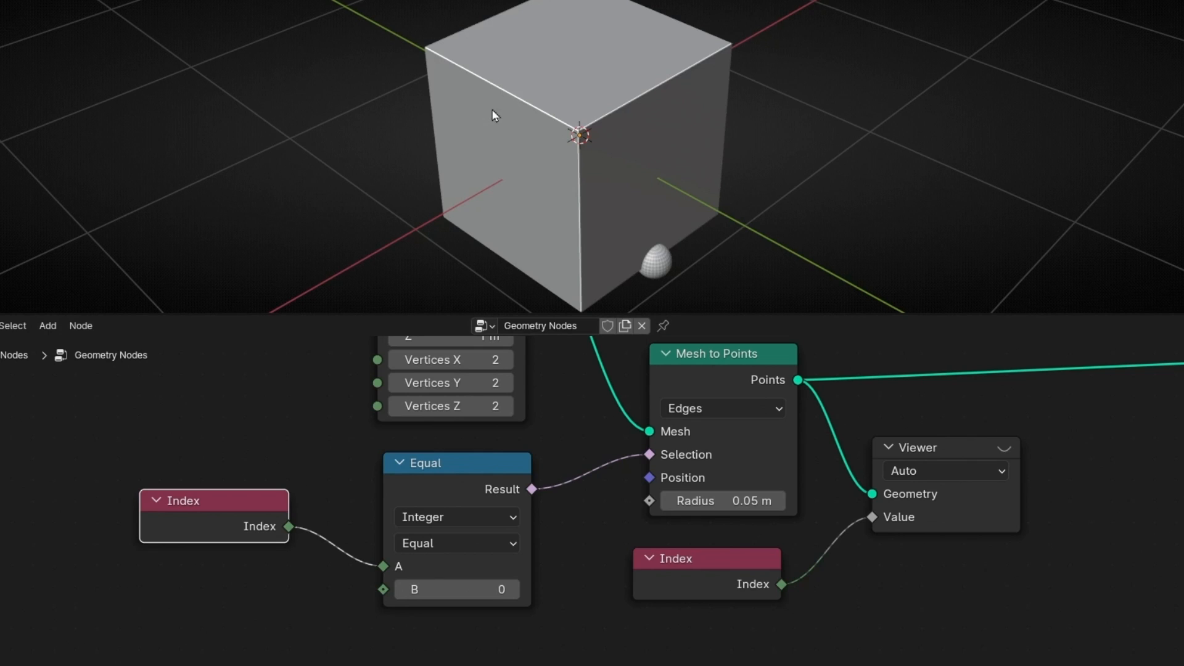
pyautogui.click(513, 590)
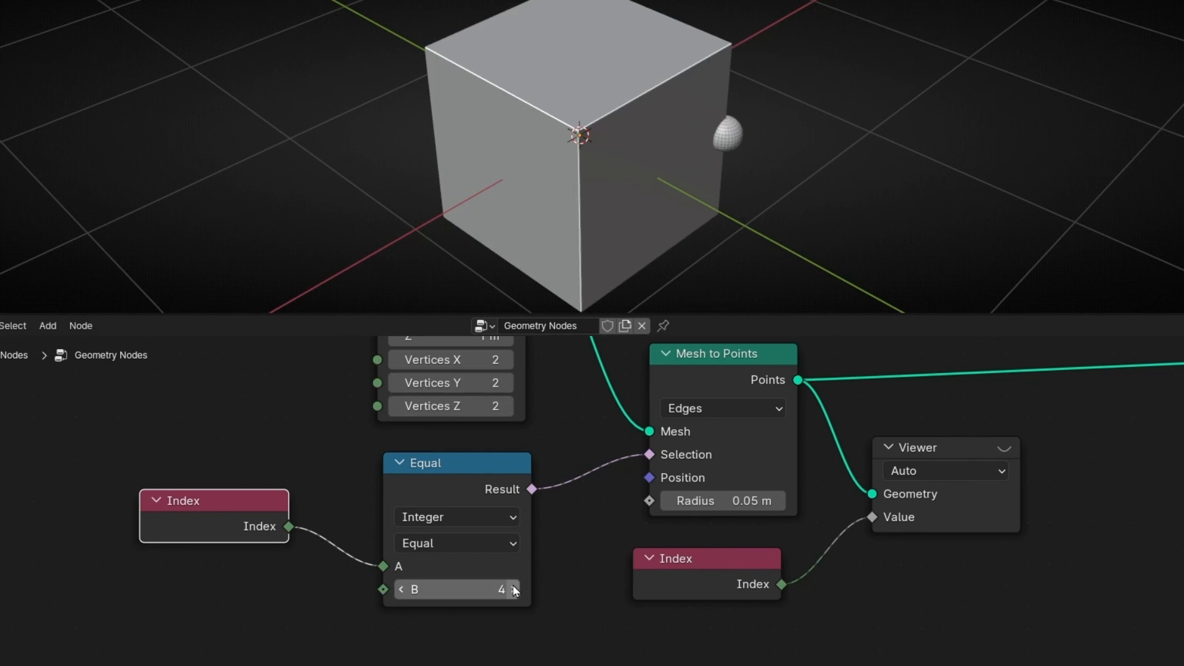
pyautogui.click(514, 589)
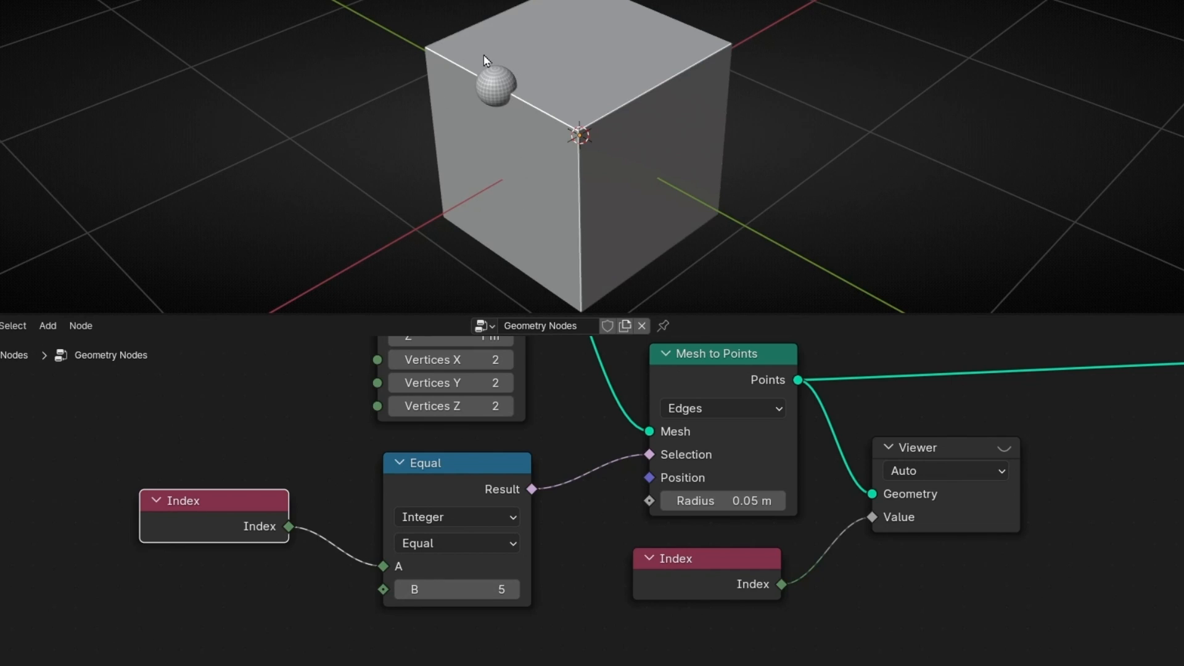